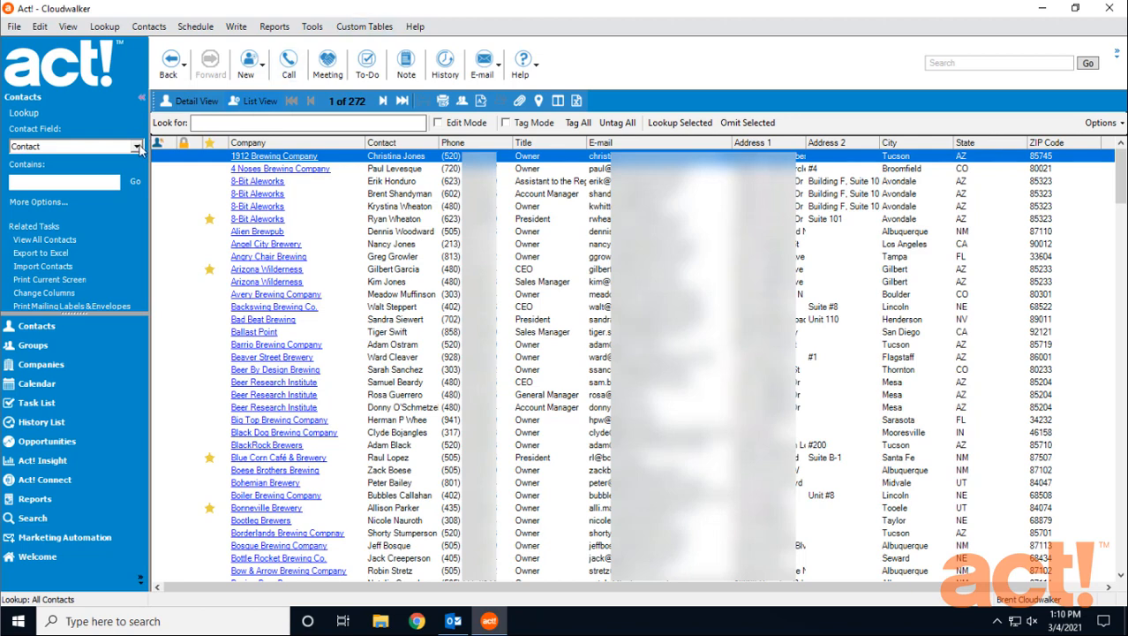
# Look up contacts by Company containing 'phoenix ale' to narrow the list to four Phoenix Ale Brewery people.
pyautogui.click(134, 147)
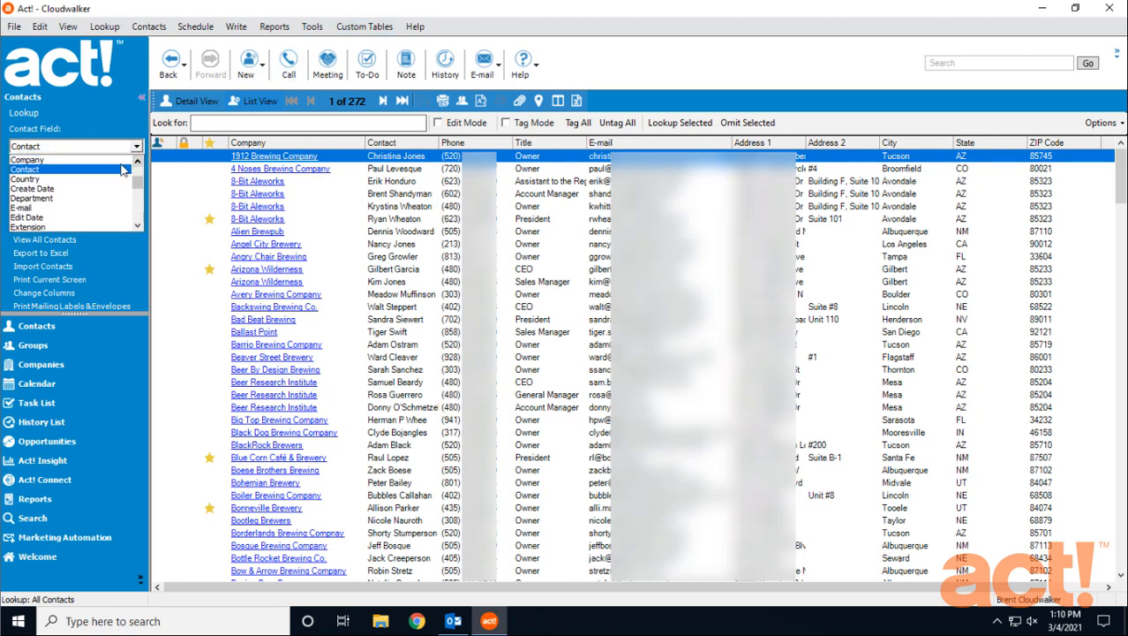
pyautogui.click(27, 158)
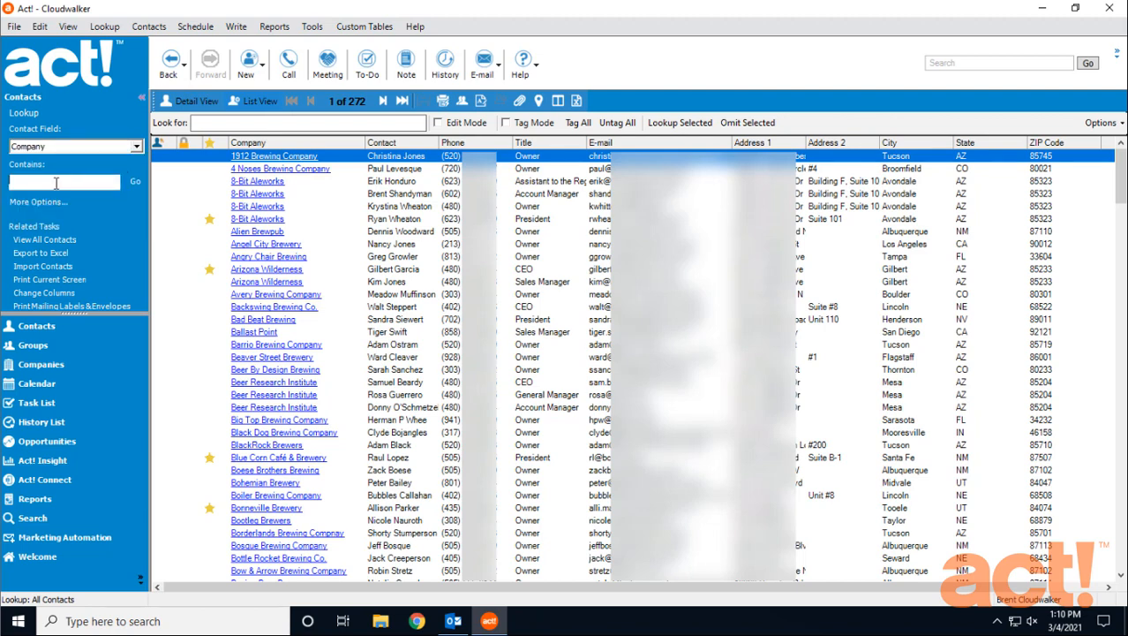
pyautogui.write('phoenix ale')
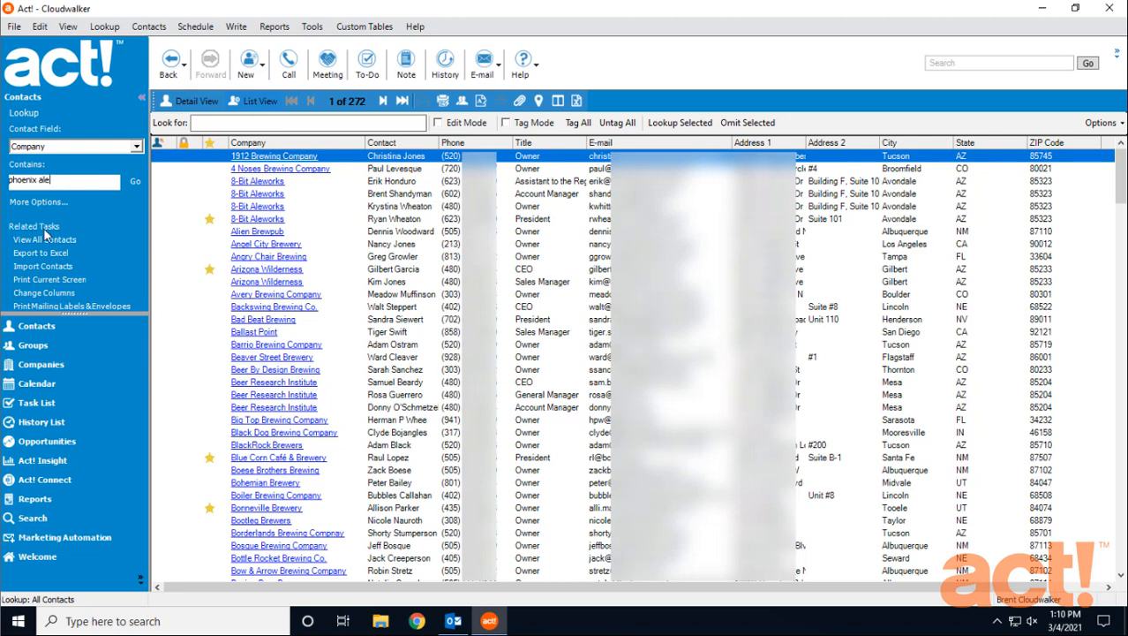
pyautogui.click(135, 180)
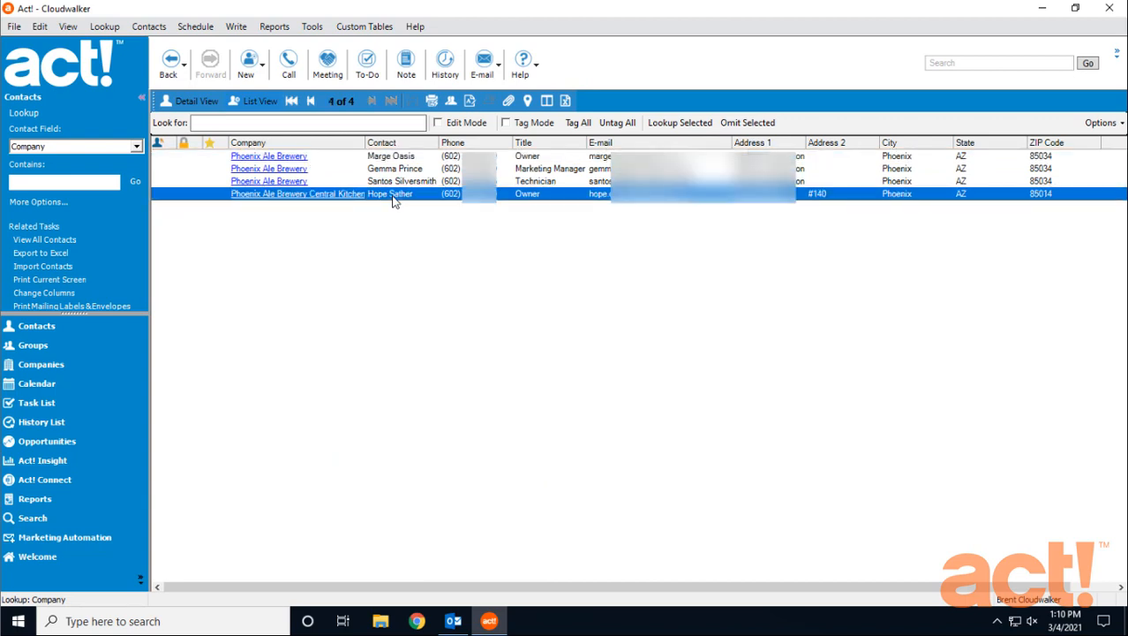
pyautogui.click(291, 99)
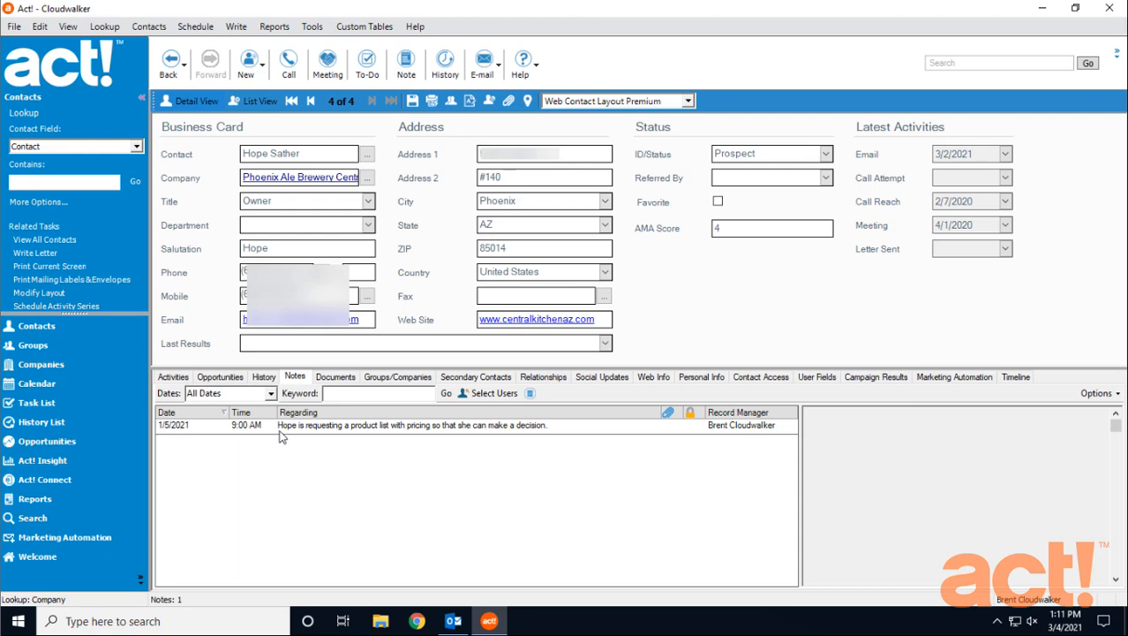
pyautogui.moveTo(367, 433)
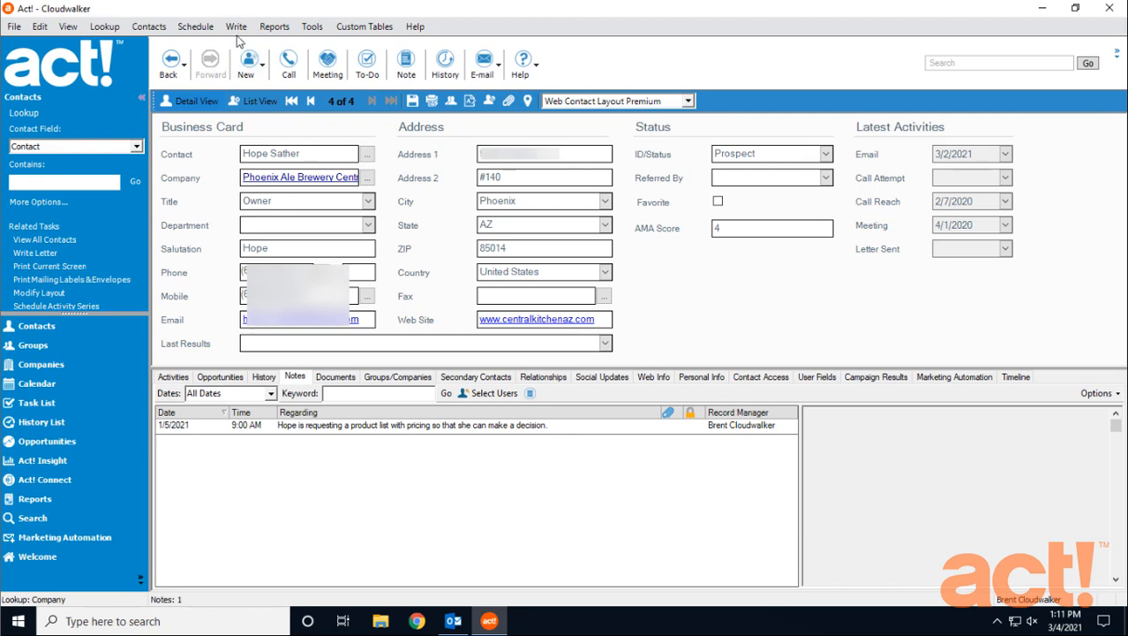
pyautogui.click(237, 27)
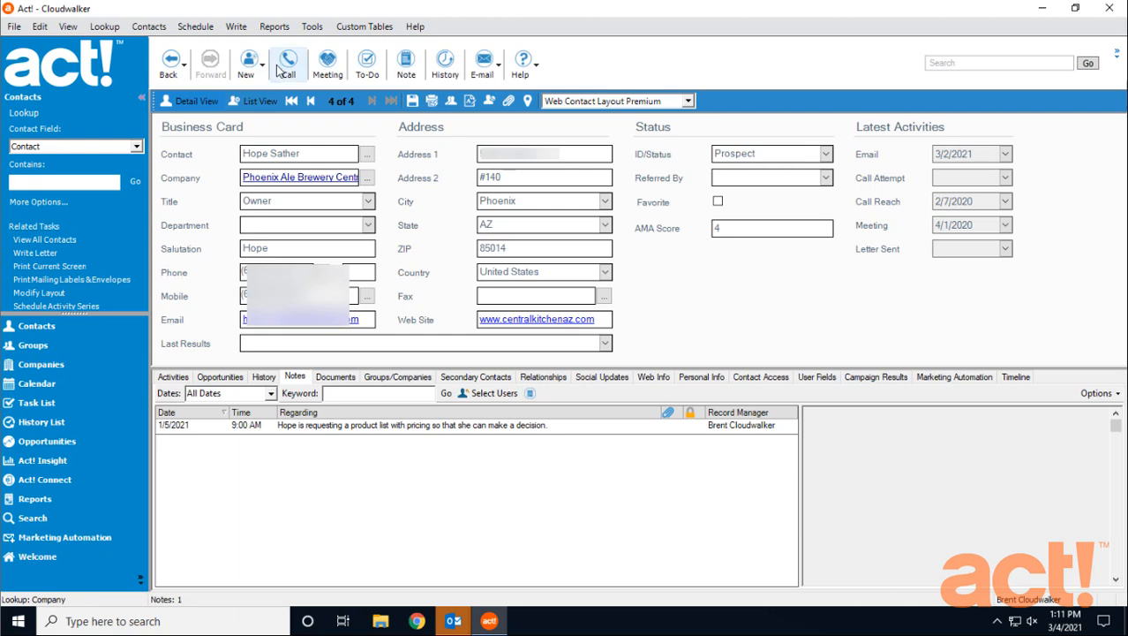
pyautogui.moveTo(452, 621)
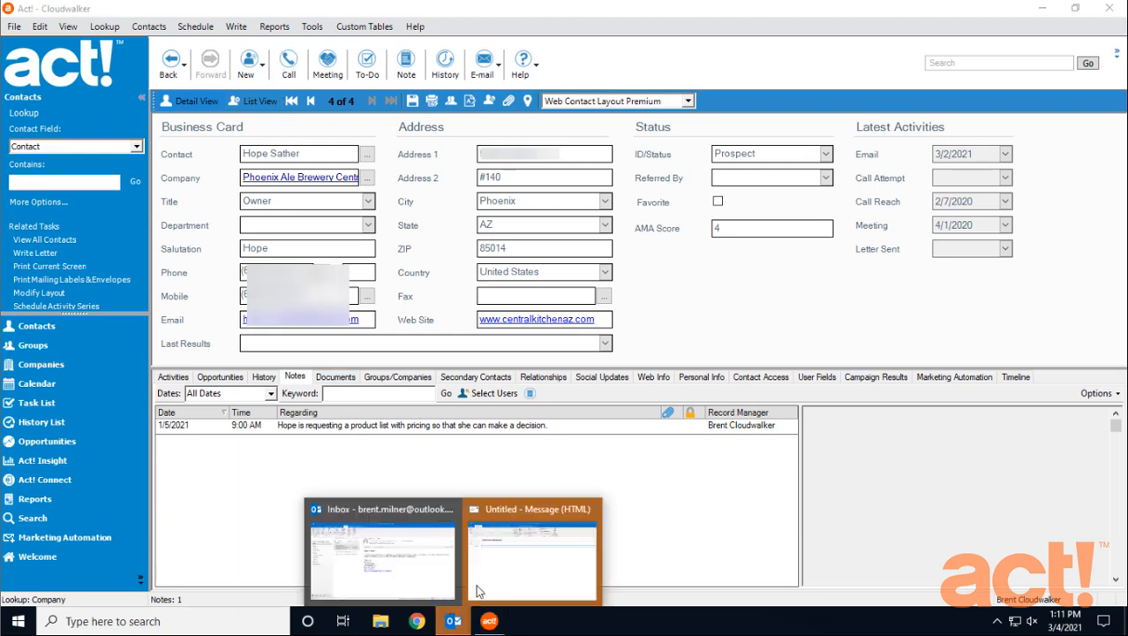
# Write and send Hope an Outlook email titled 'Follow Up on Brewery Supplies' offering a 25% first-purchase discount.
pyautogui.click(533, 551)
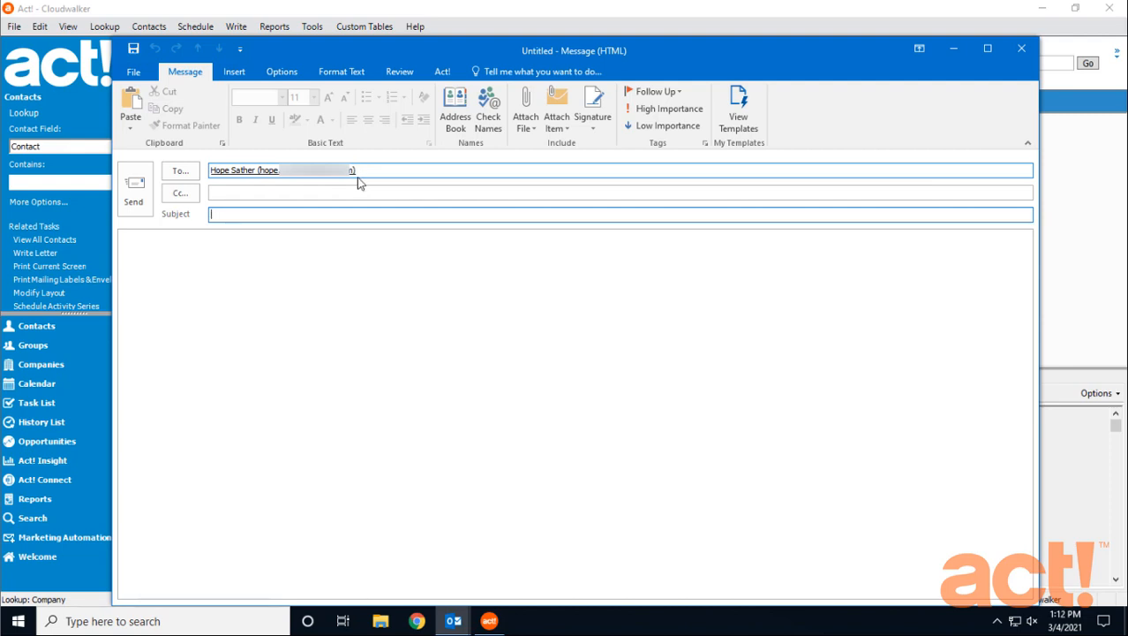
pyautogui.write('Follow Up on Brewery Supplies')
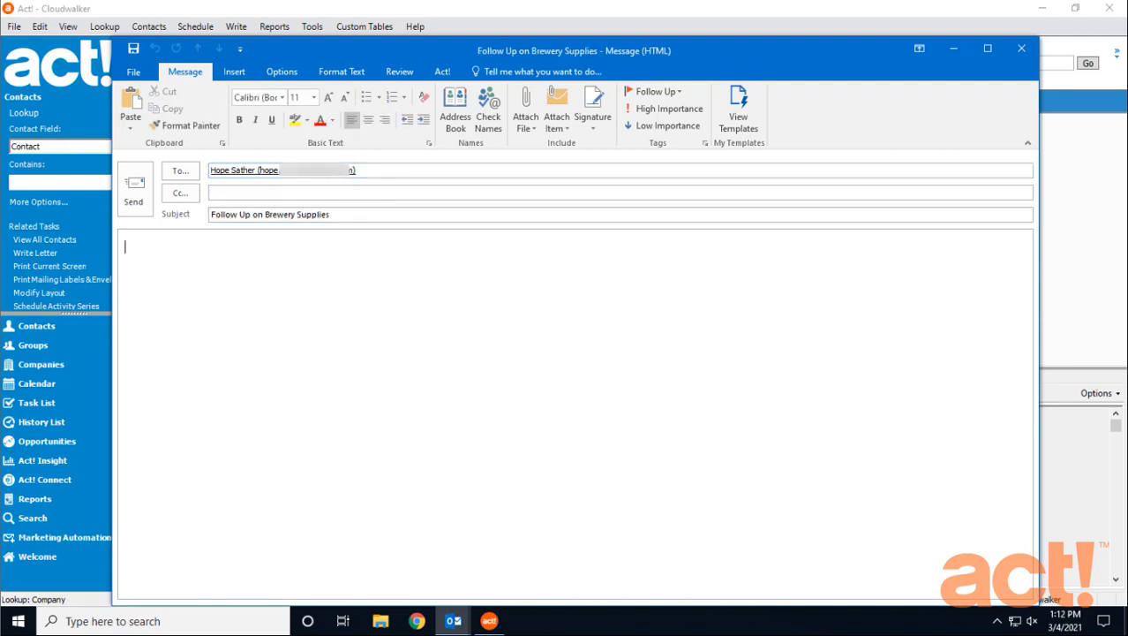
pyautogui.moveTo(261, 308)
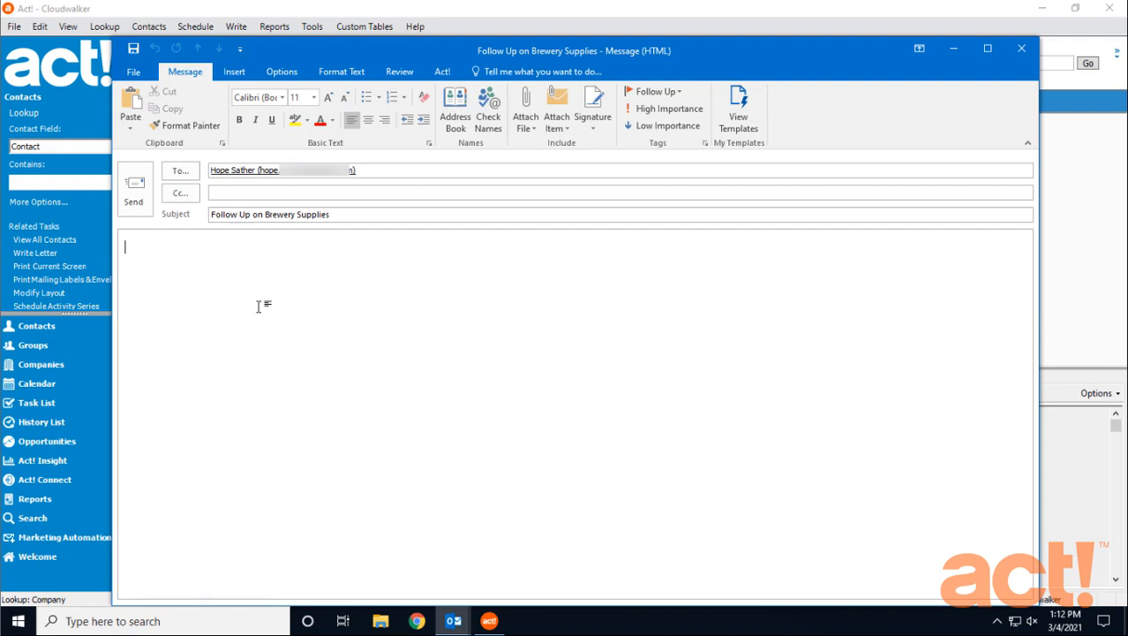
pyautogui.write('Hello Hope,')
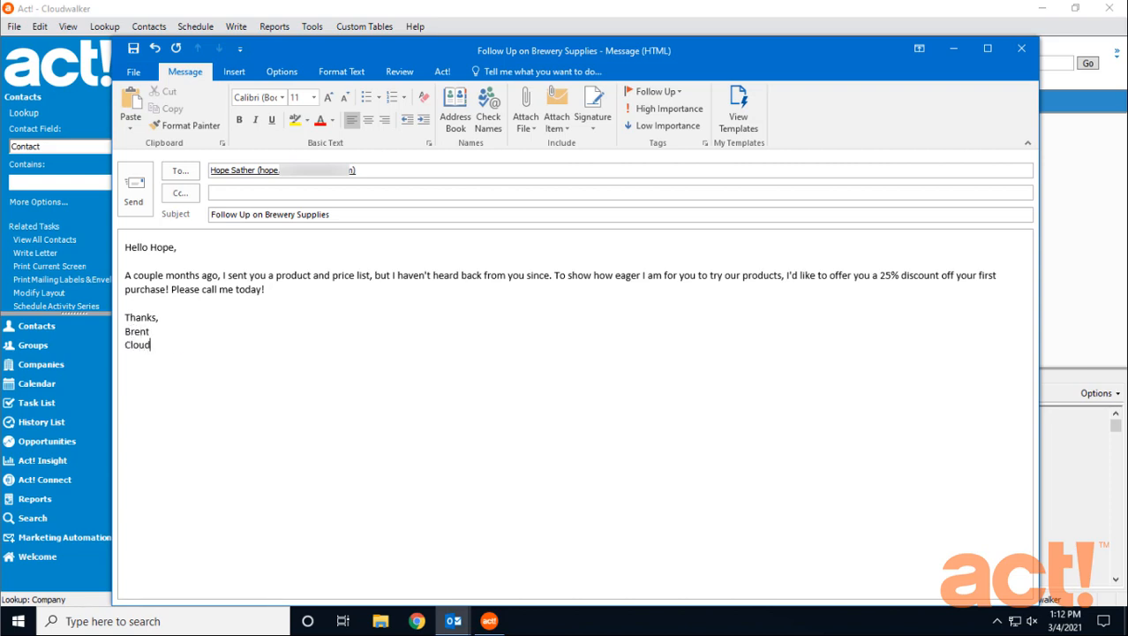
pyautogui.write('walker Supply')
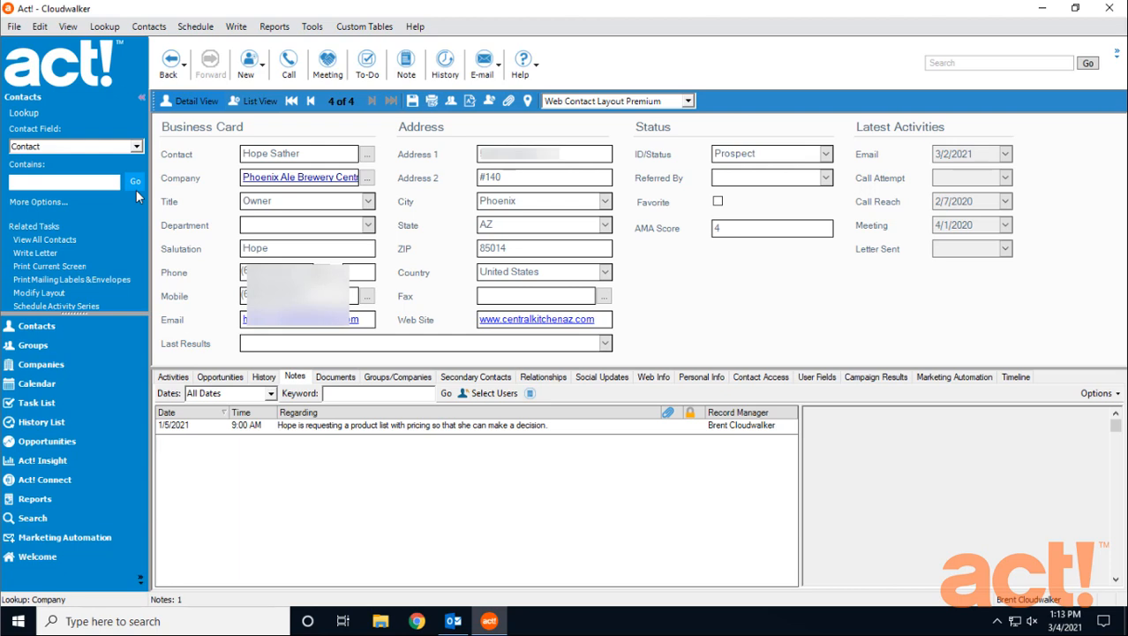
pyautogui.moveTo(159, 233)
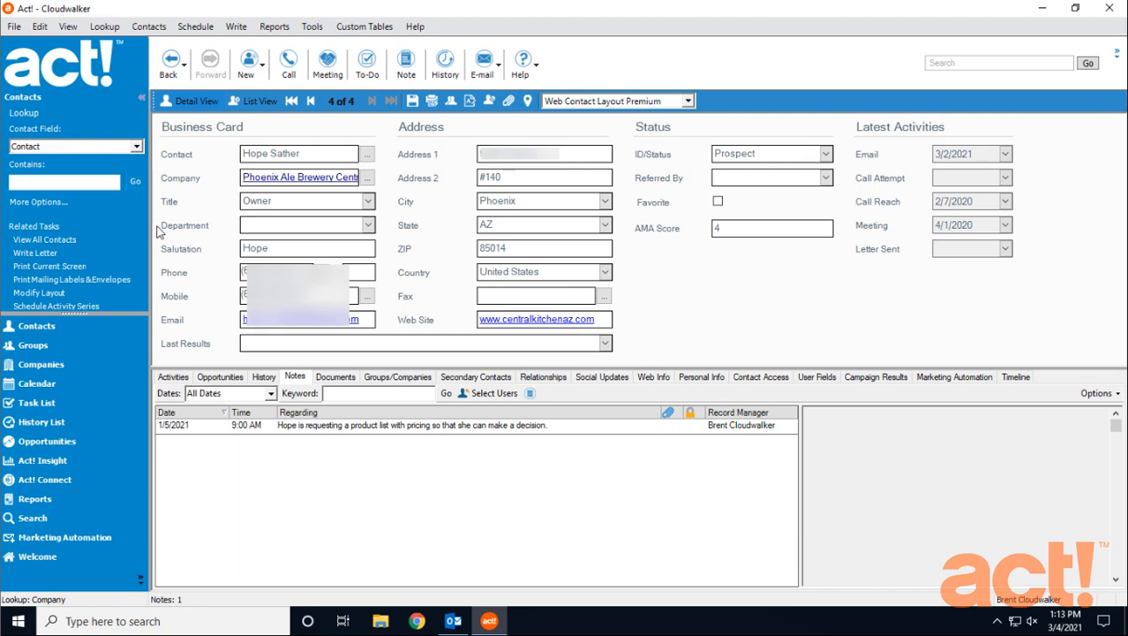
# Check the Follow Up email appears in Hope's History dated 3/4/2021, then return to her notes.
pyautogui.click(265, 378)
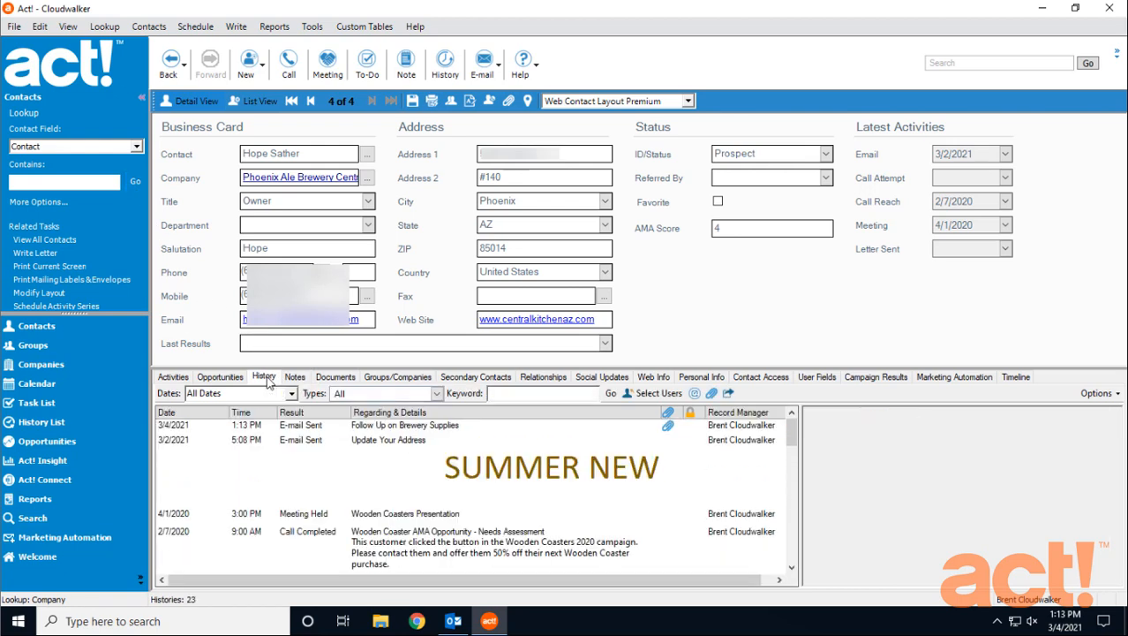
pyautogui.click(405, 423)
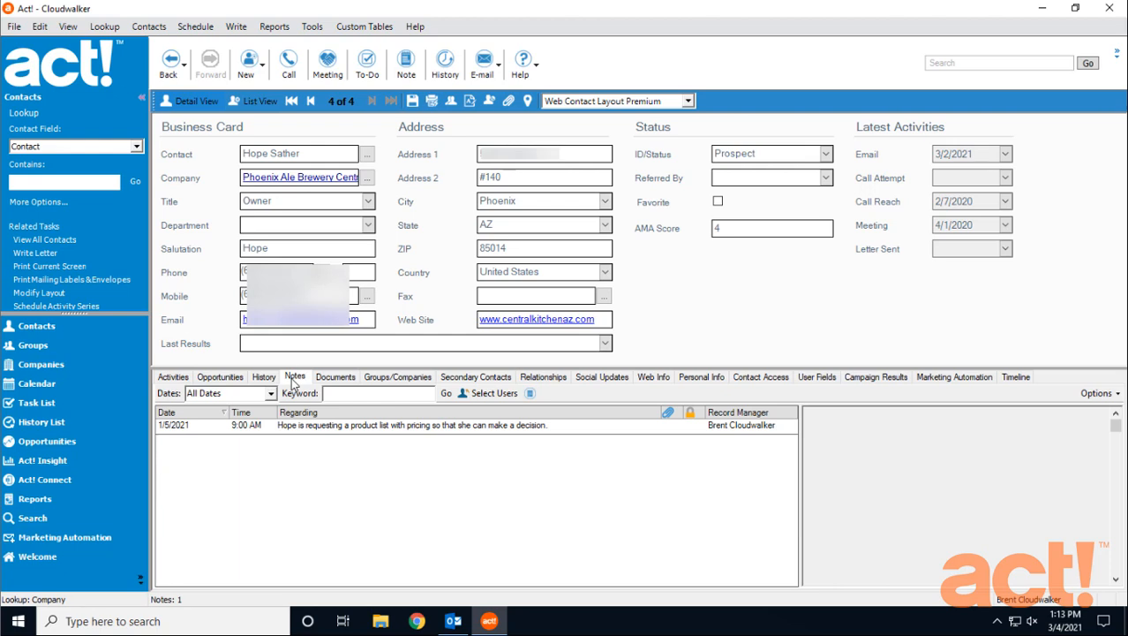
pyautogui.click(236, 26)
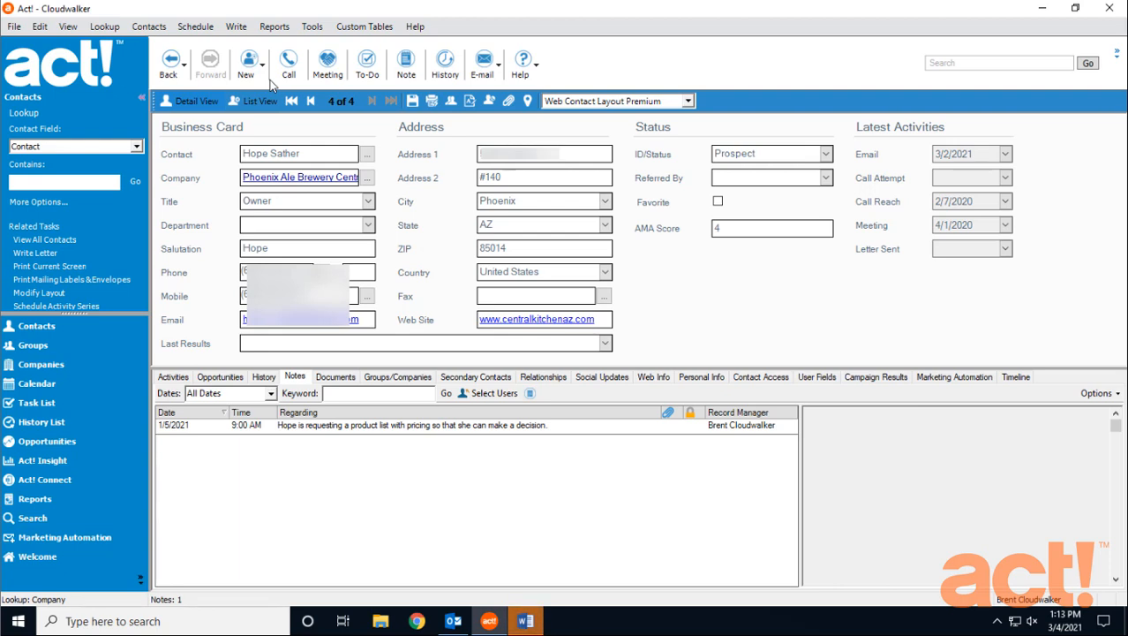
pyautogui.moveTo(332, 117)
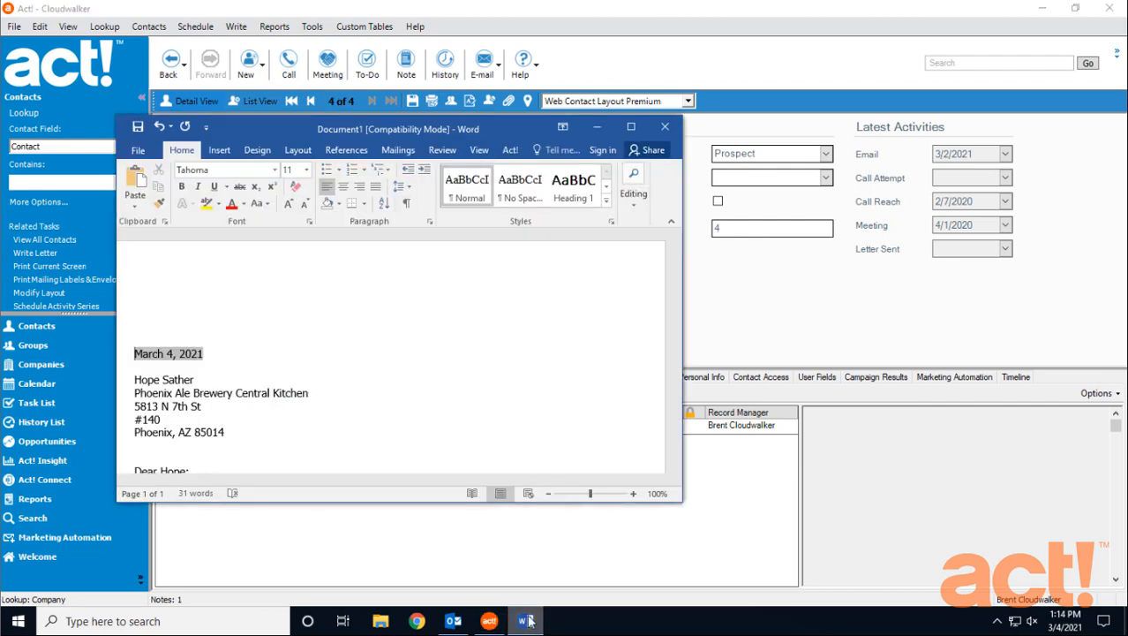
# Maximize the Word letter and paste the discount-offer body over the placeholder text.
pyautogui.click(630, 127)
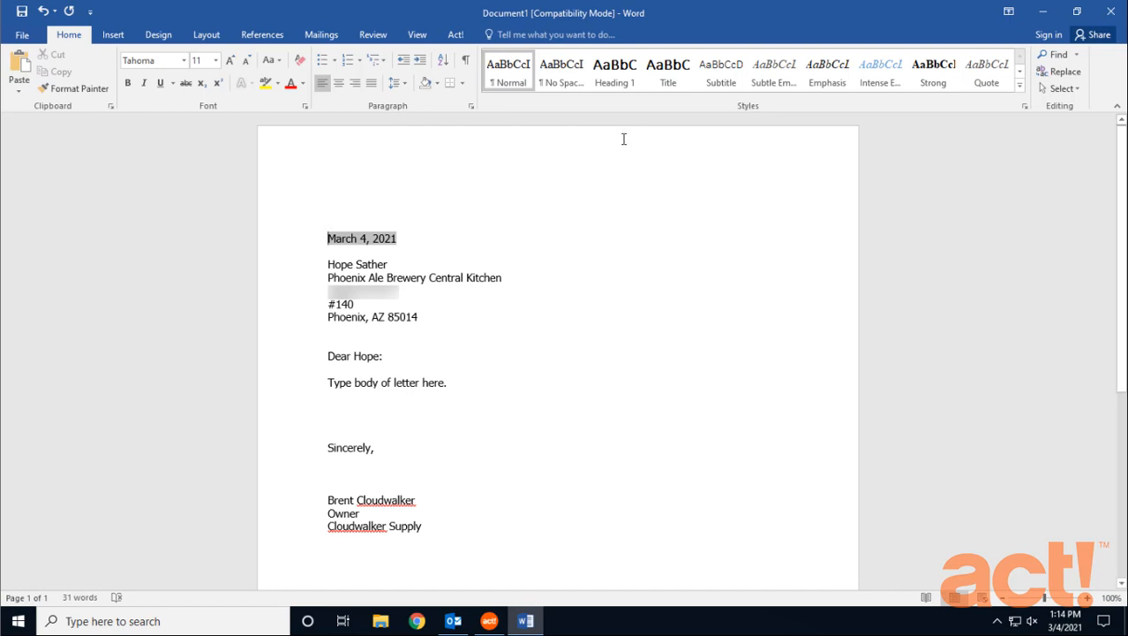
pyautogui.moveTo(540, 184)
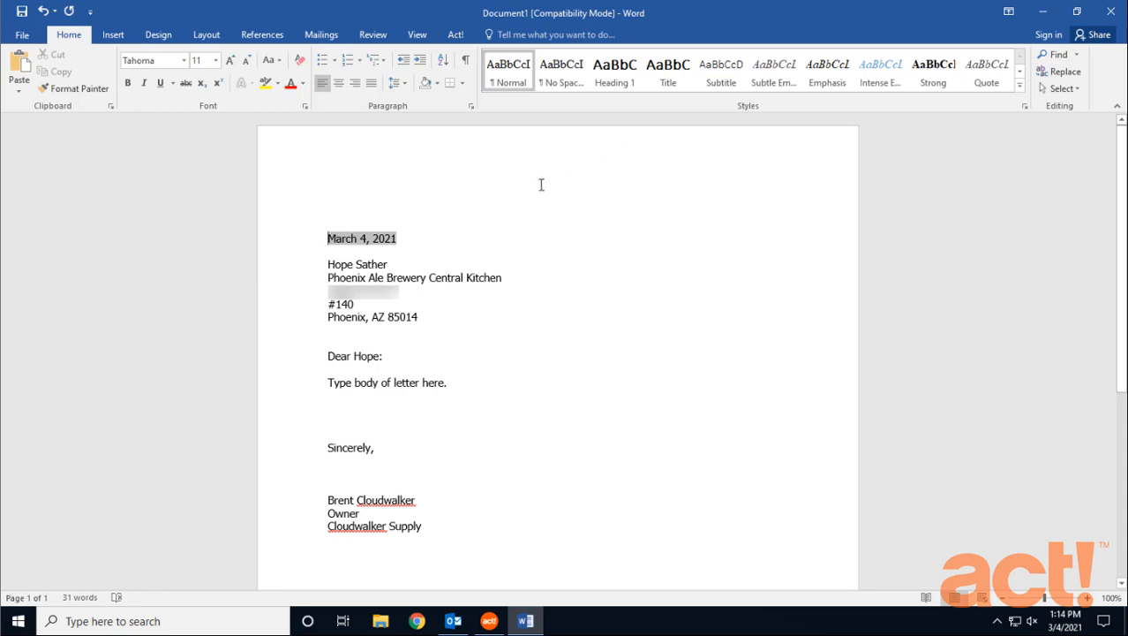
pyautogui.moveTo(409, 289)
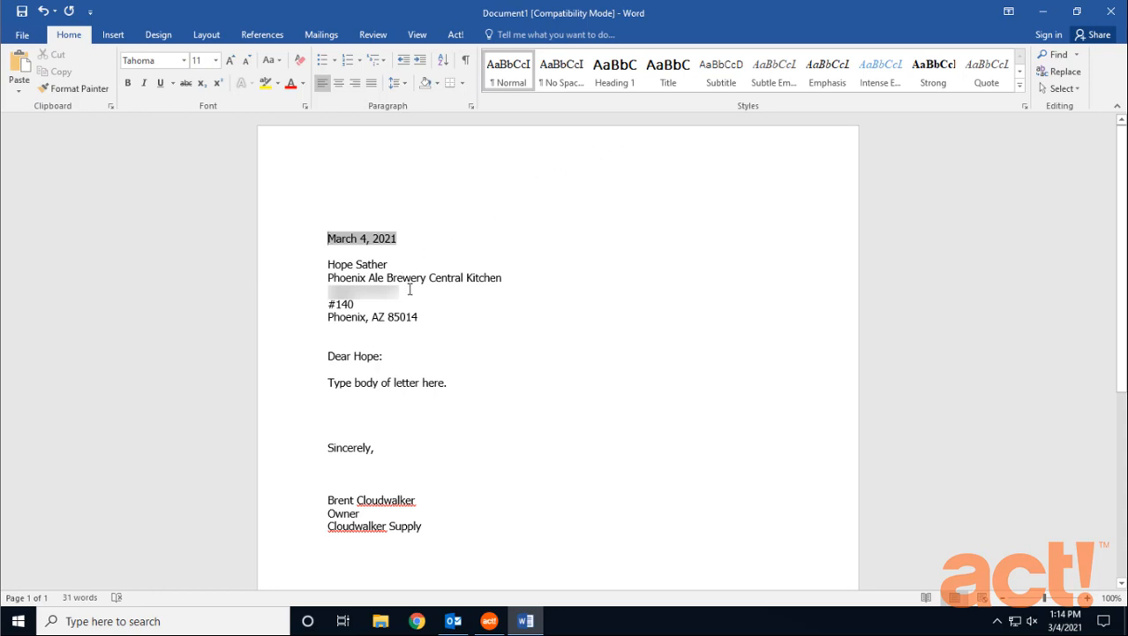
pyautogui.moveTo(424, 325)
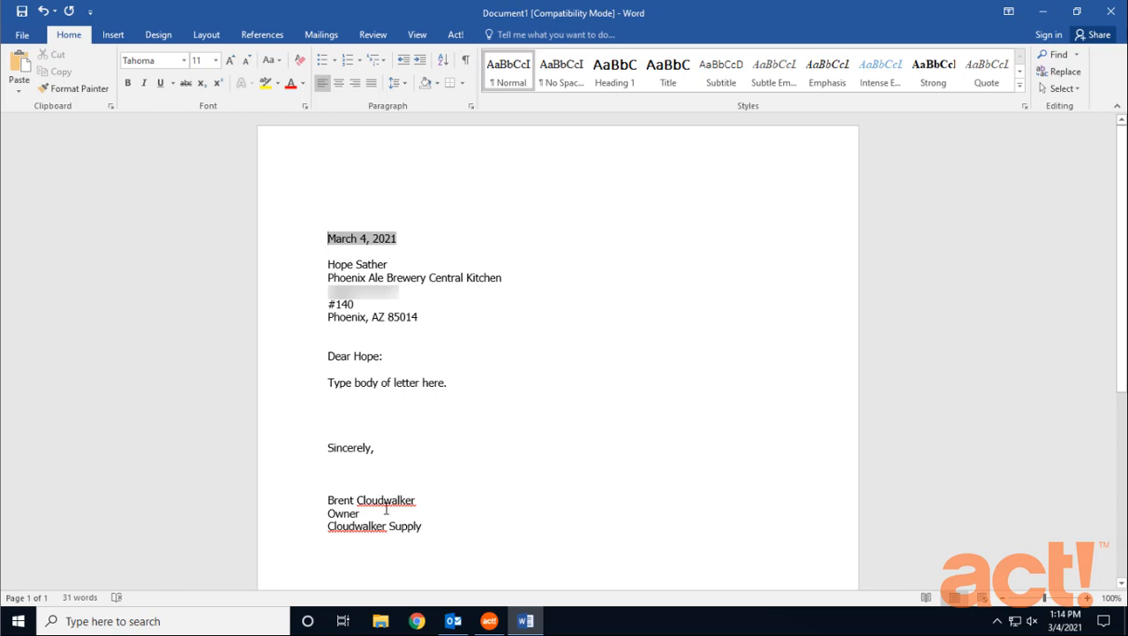
pyautogui.moveTo(381, 381)
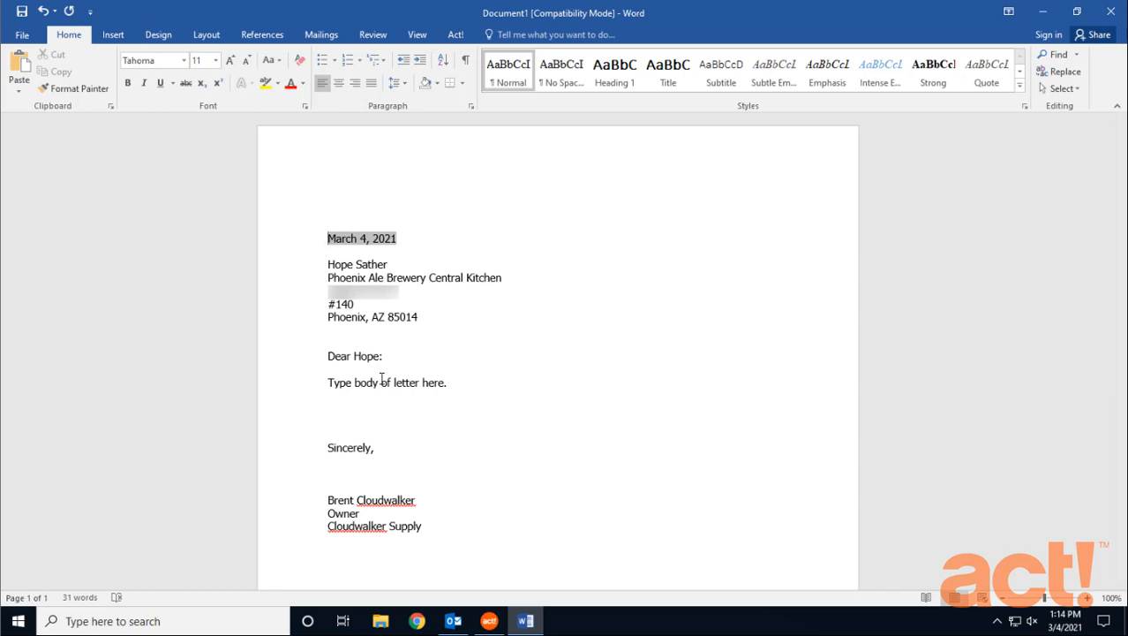
pyautogui.rightClick(385, 381)
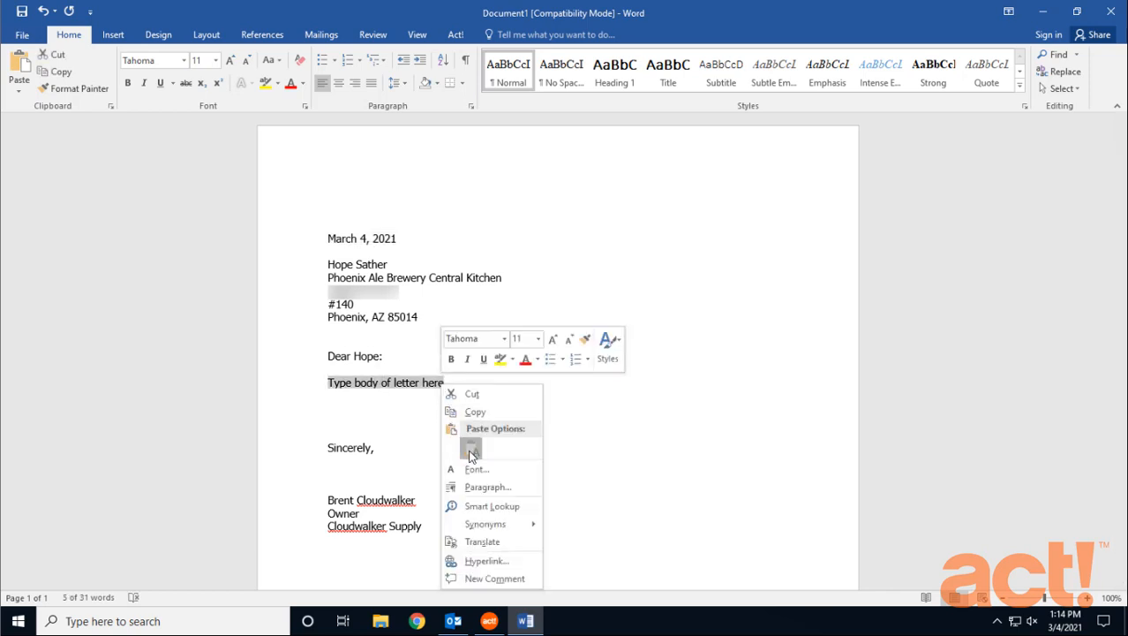
pyautogui.click(470, 446)
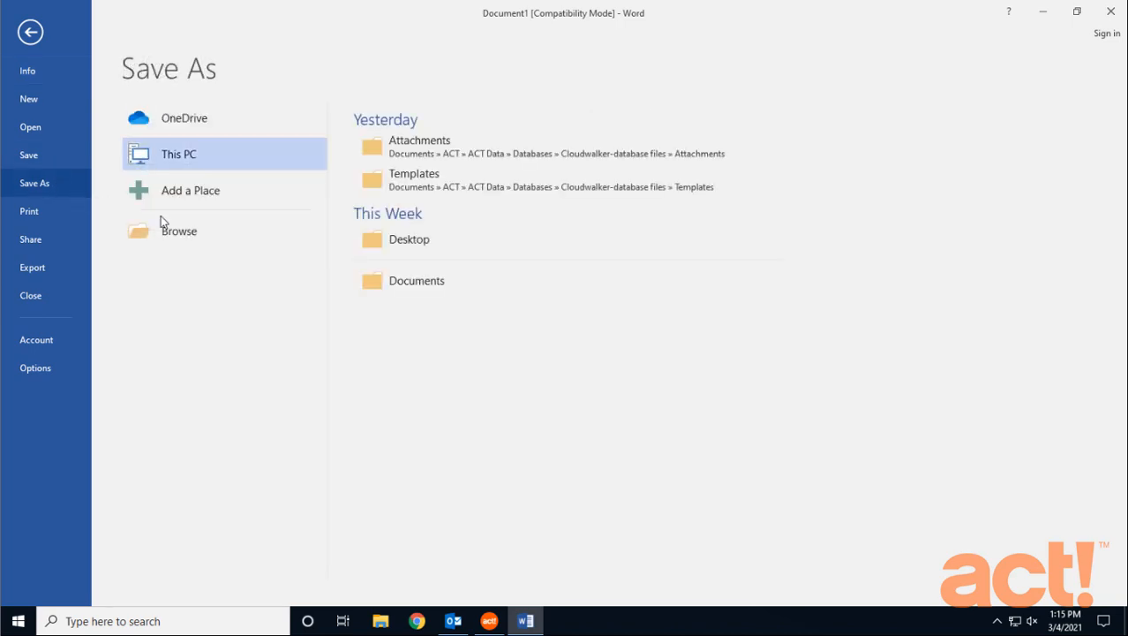
# Save the letter as 'Letter to Hope-20210304.docx' in the chosen folder.
pyautogui.click(178, 229)
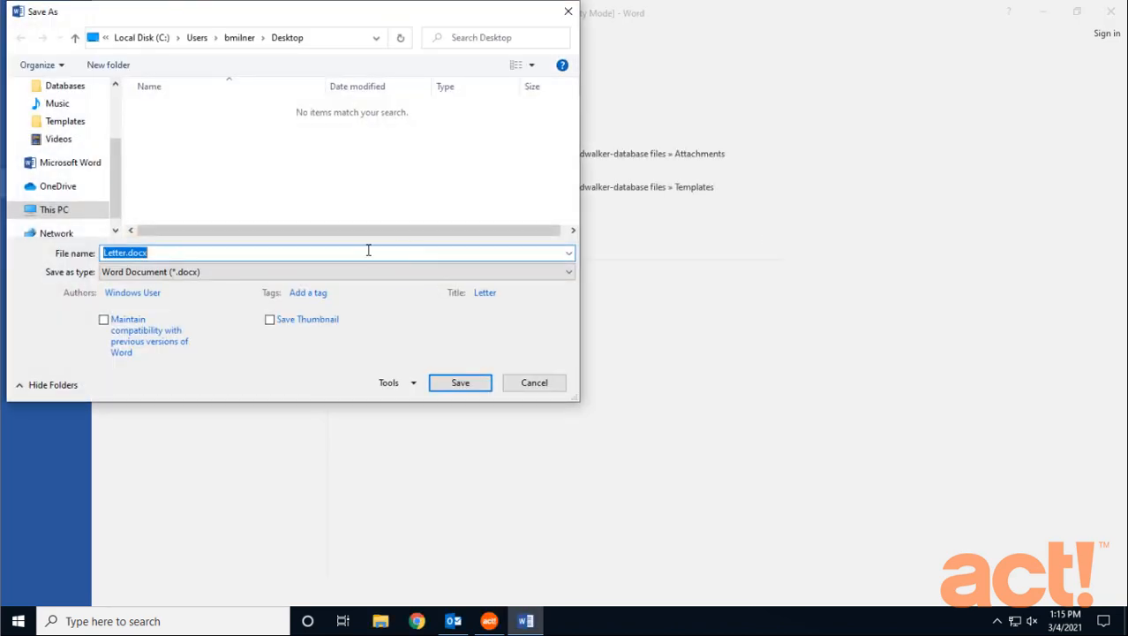
pyautogui.write('Lett')
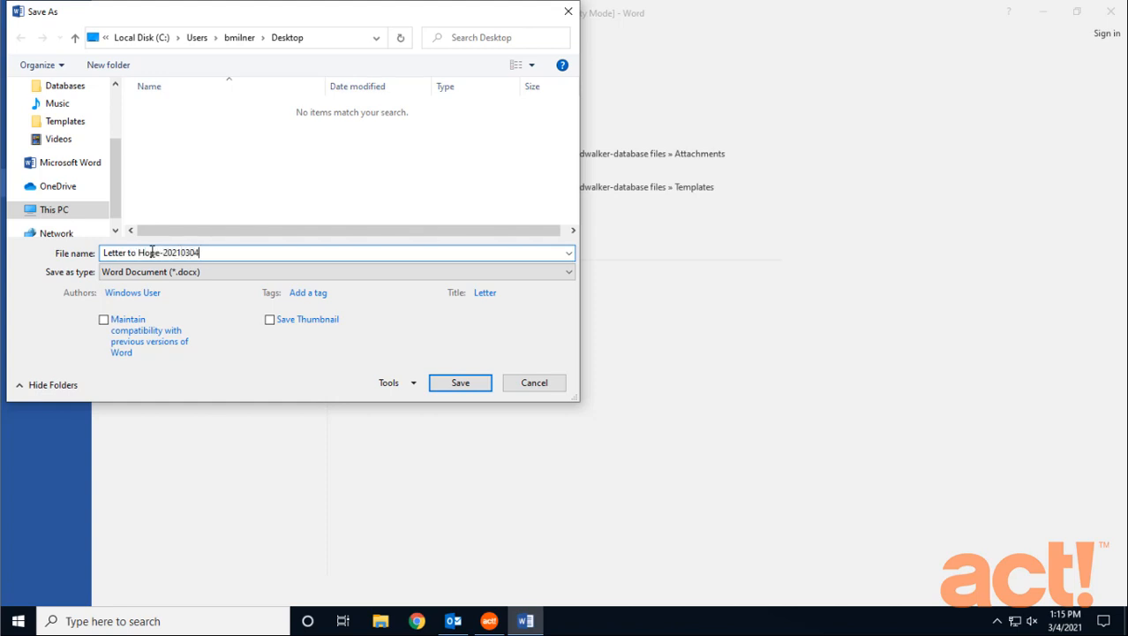
pyautogui.click(459, 381)
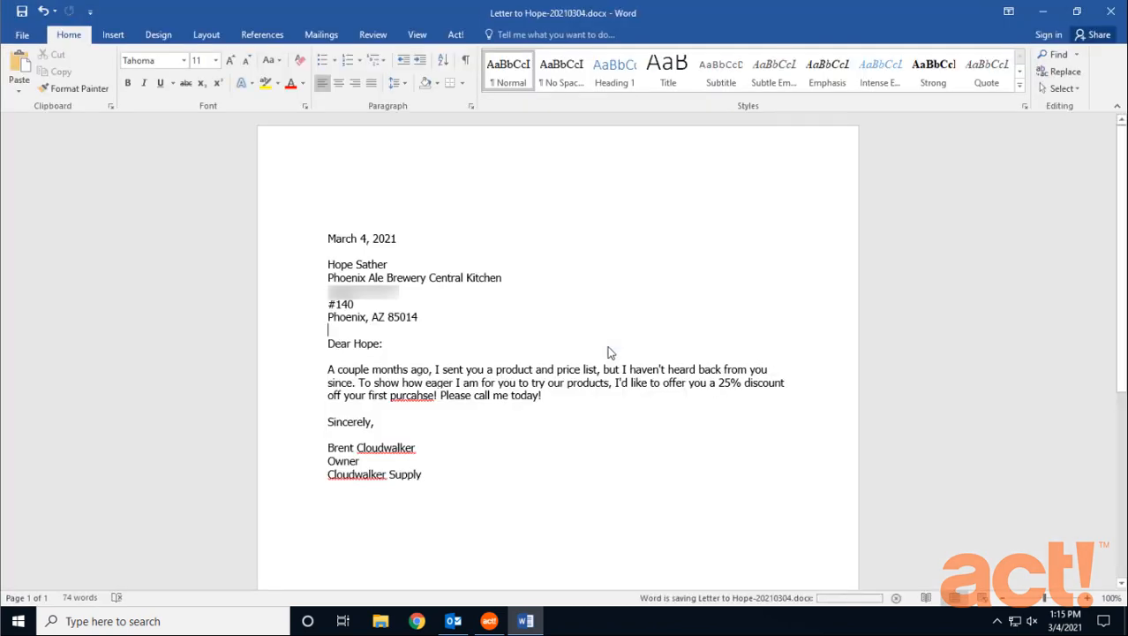
pyautogui.moveTo(482, 143)
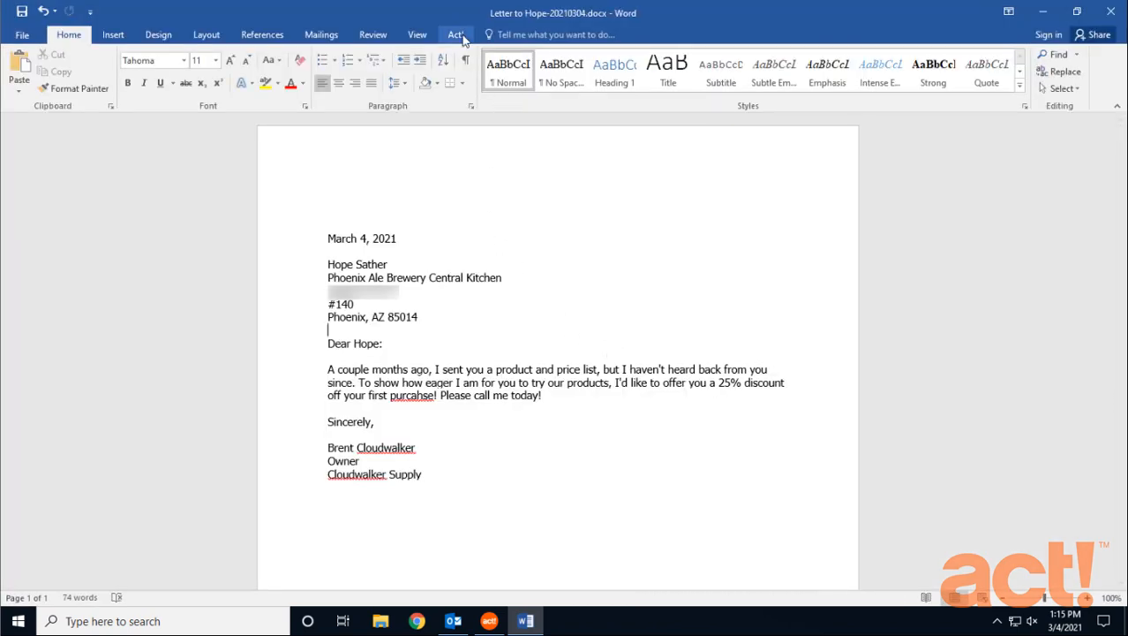
# Review the Act! add-in's list of insertable contact fields, then dismiss it.
pyautogui.click(455, 35)
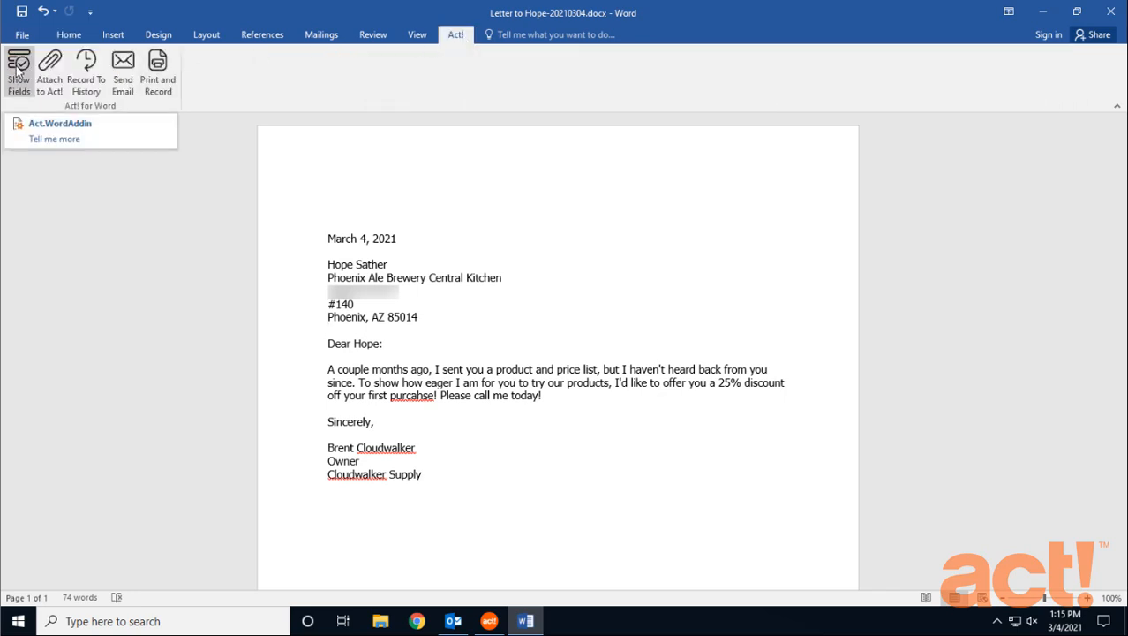
pyautogui.click(18, 71)
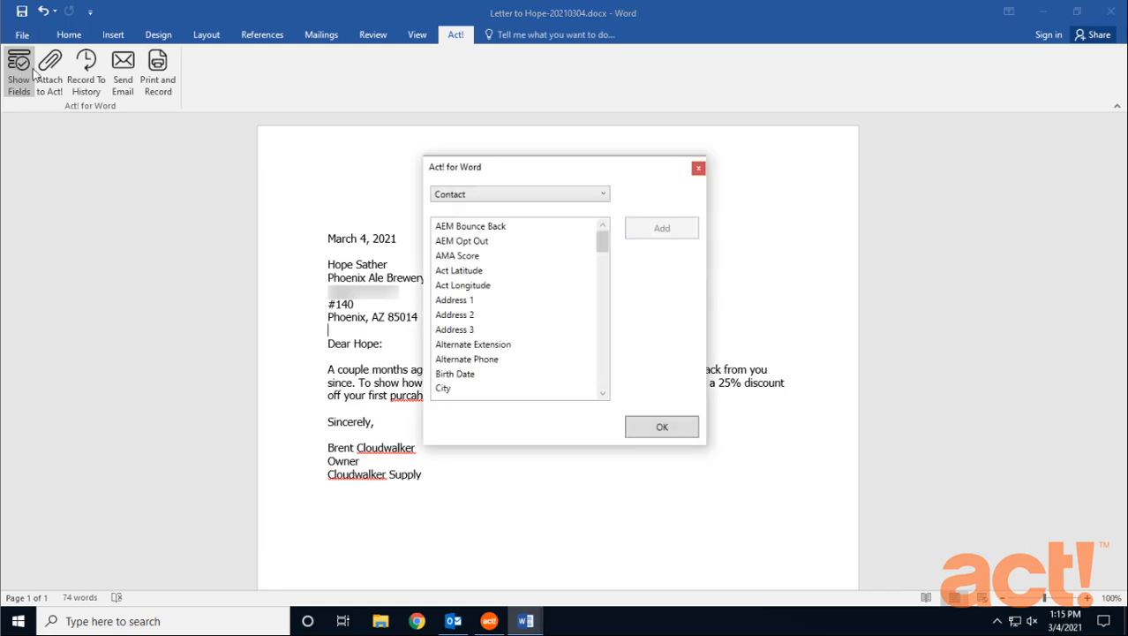
pyautogui.moveTo(565, 166); pyautogui.dragTo(173, 171)
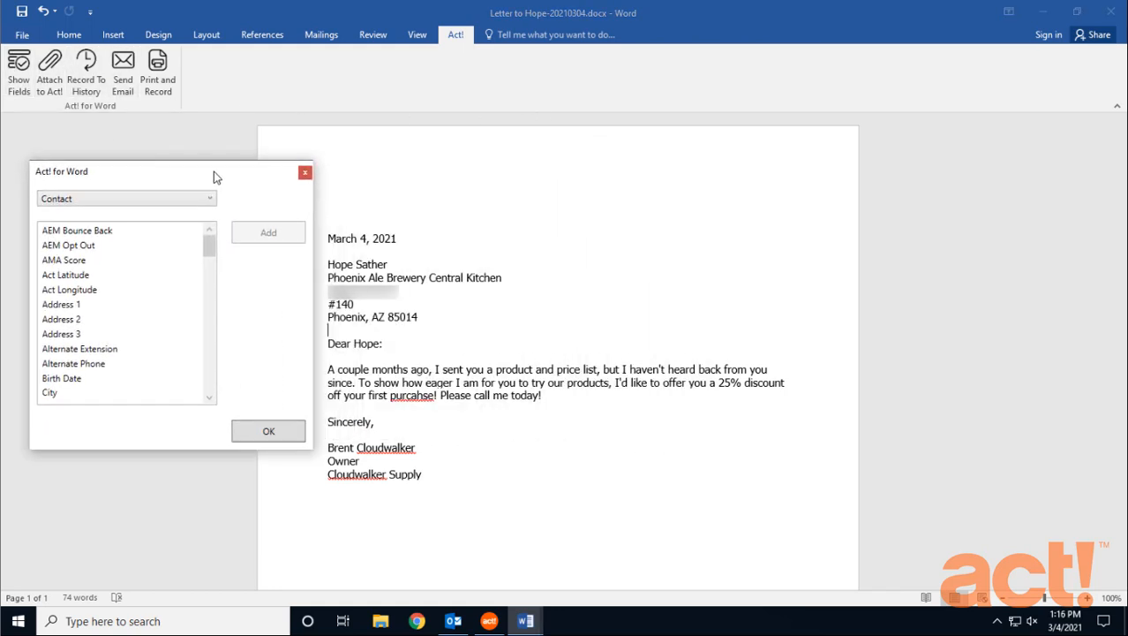
pyautogui.moveTo(417, 177)
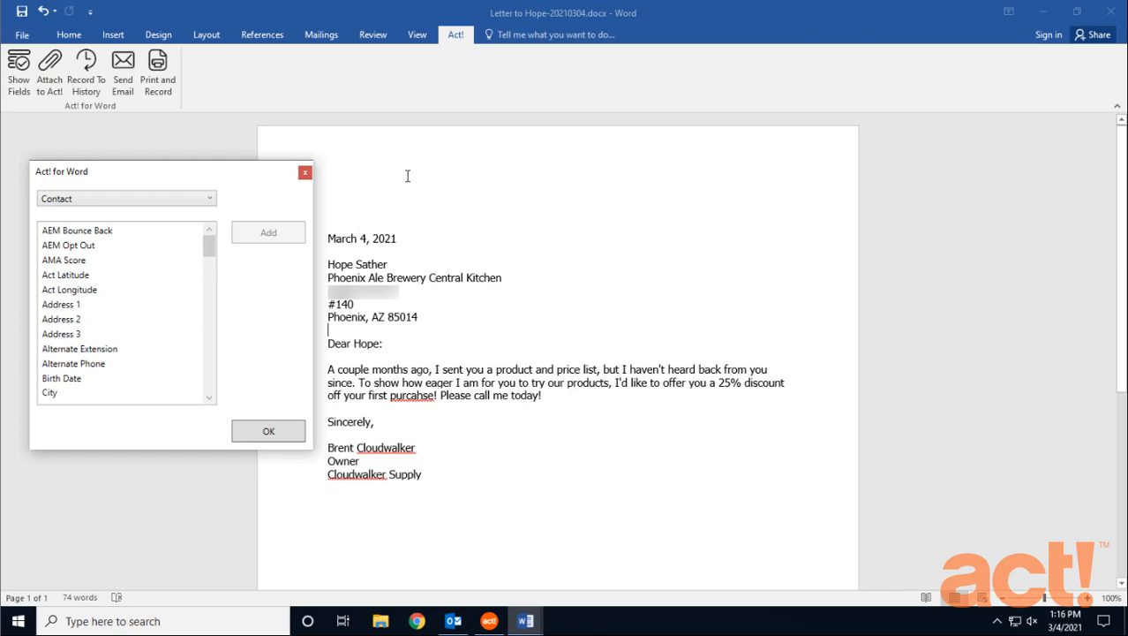
pyautogui.moveTo(240, 182)
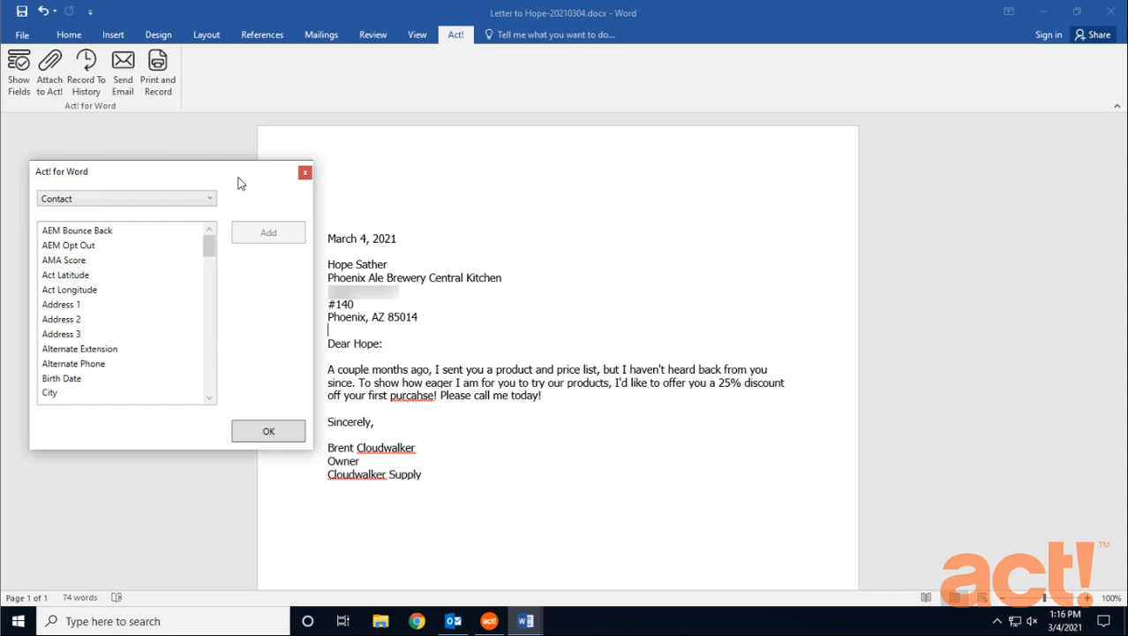
pyautogui.click(304, 171)
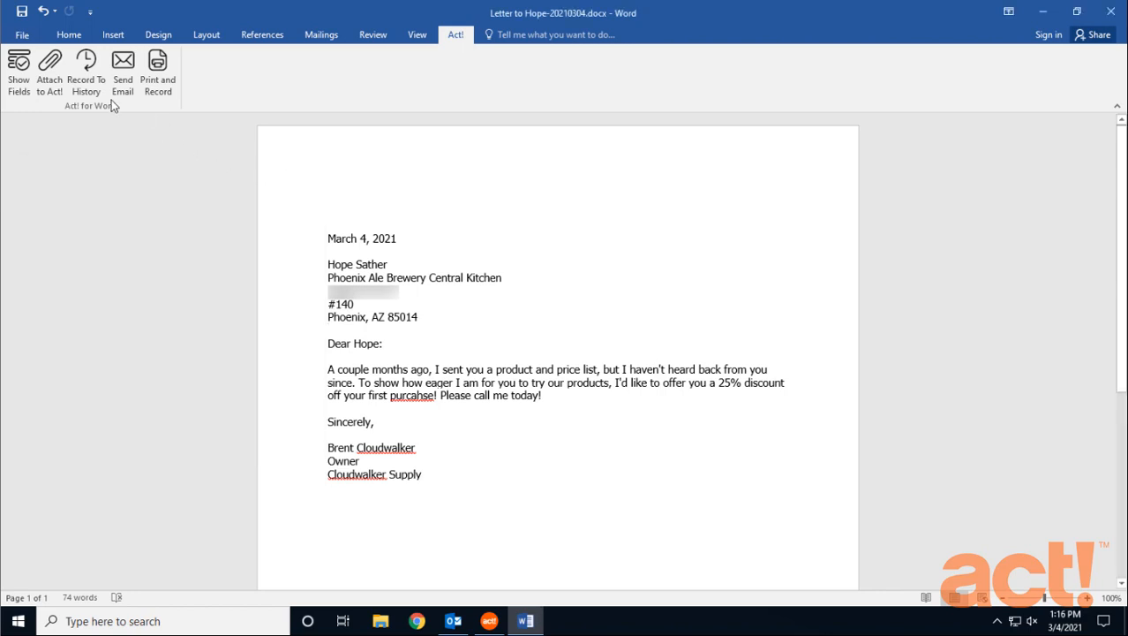
pyautogui.click(123, 74)
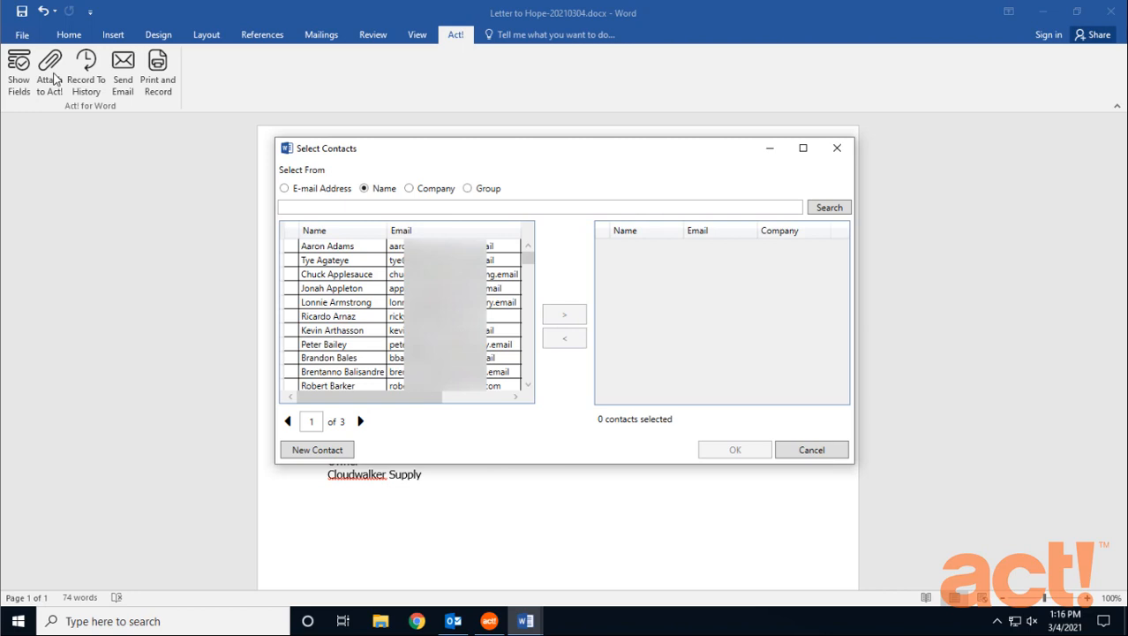
pyautogui.click(540, 204)
pyautogui.write('hope')
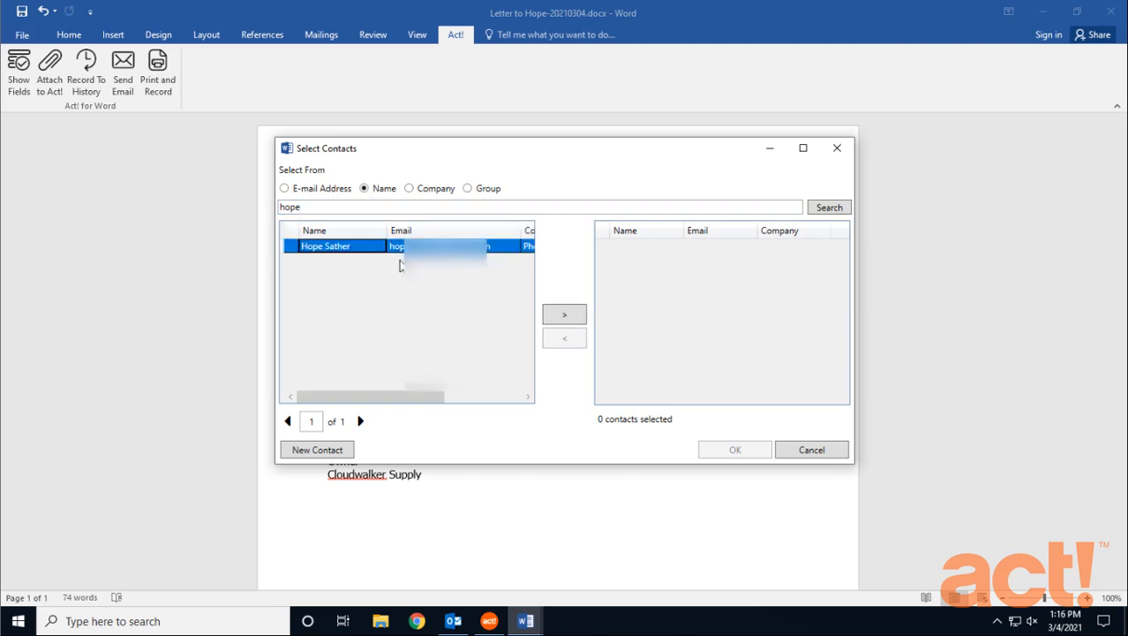
pyautogui.click(565, 314)
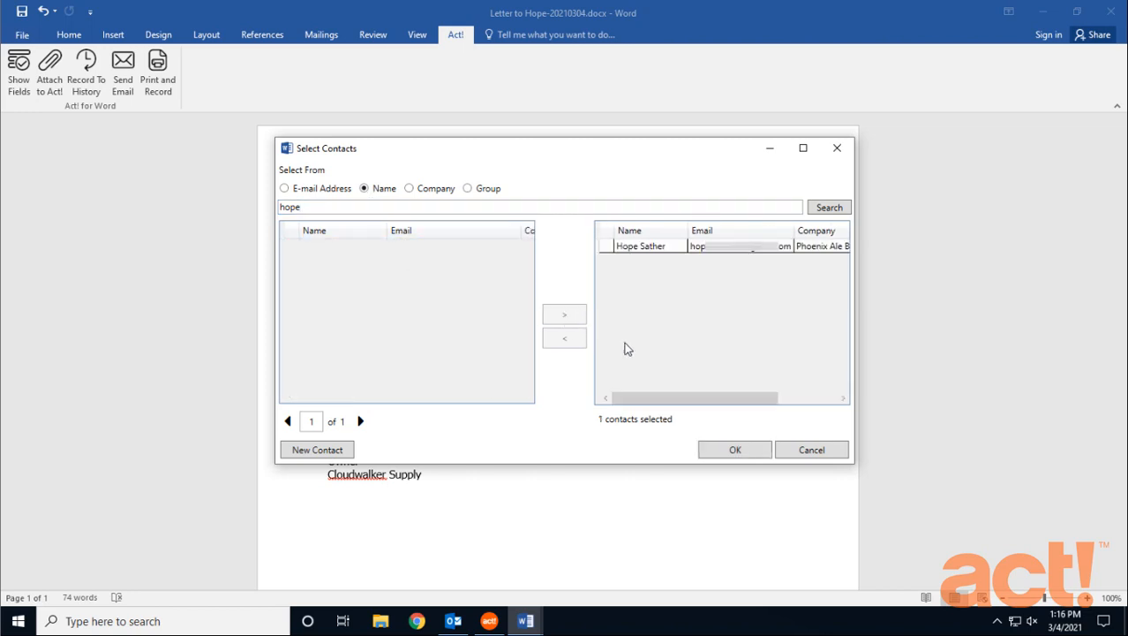
pyautogui.moveTo(660, 429)
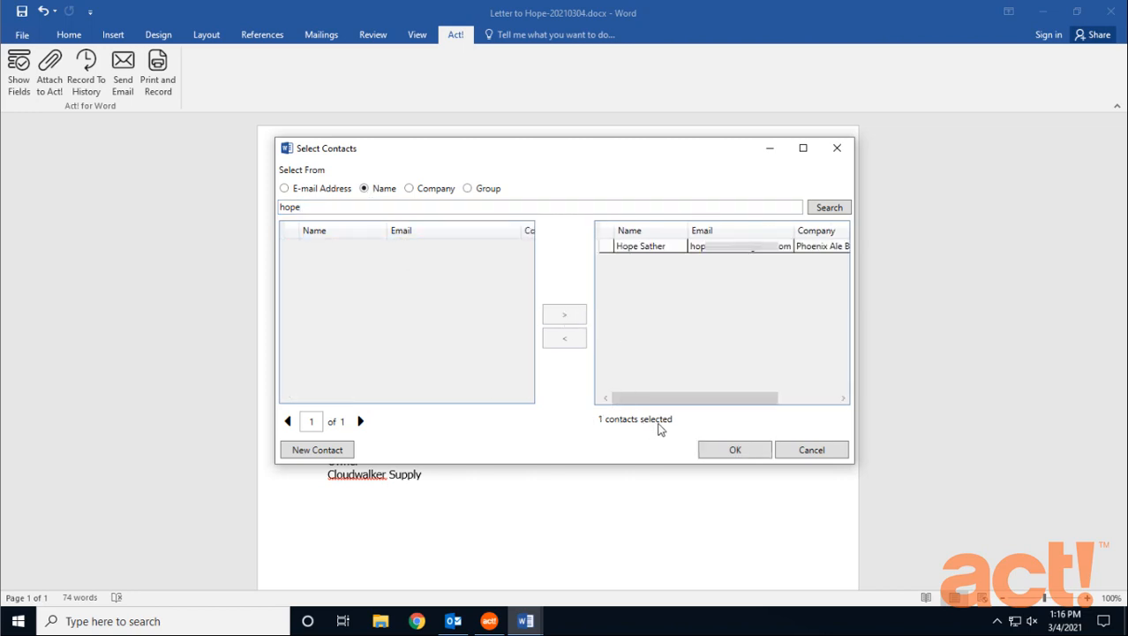
pyautogui.moveTo(734, 450)
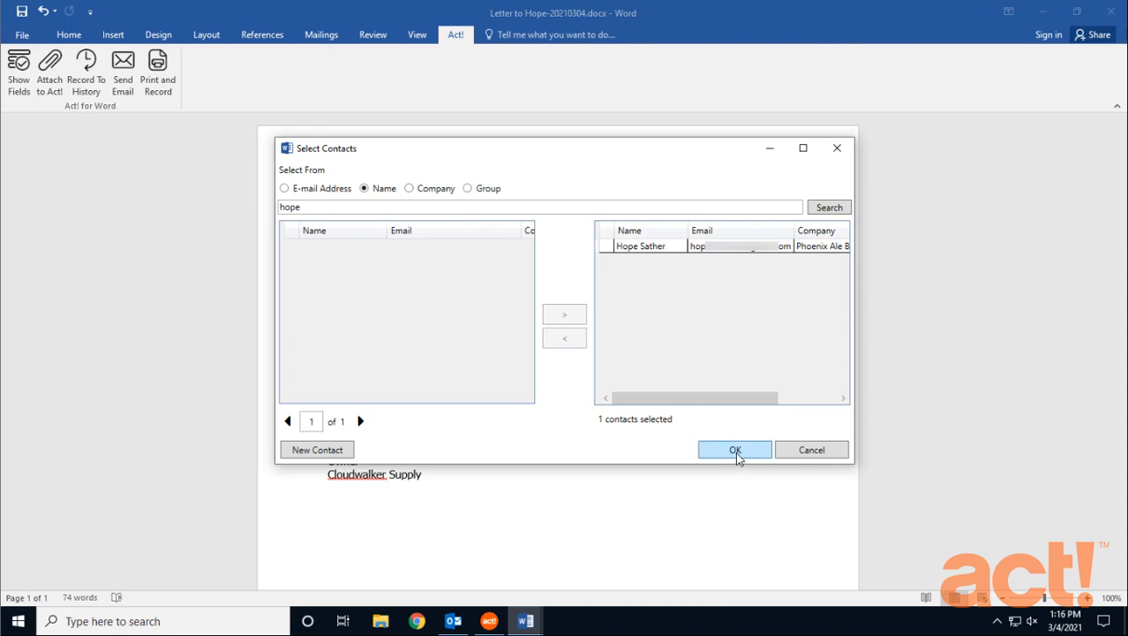
pyautogui.click(734, 450)
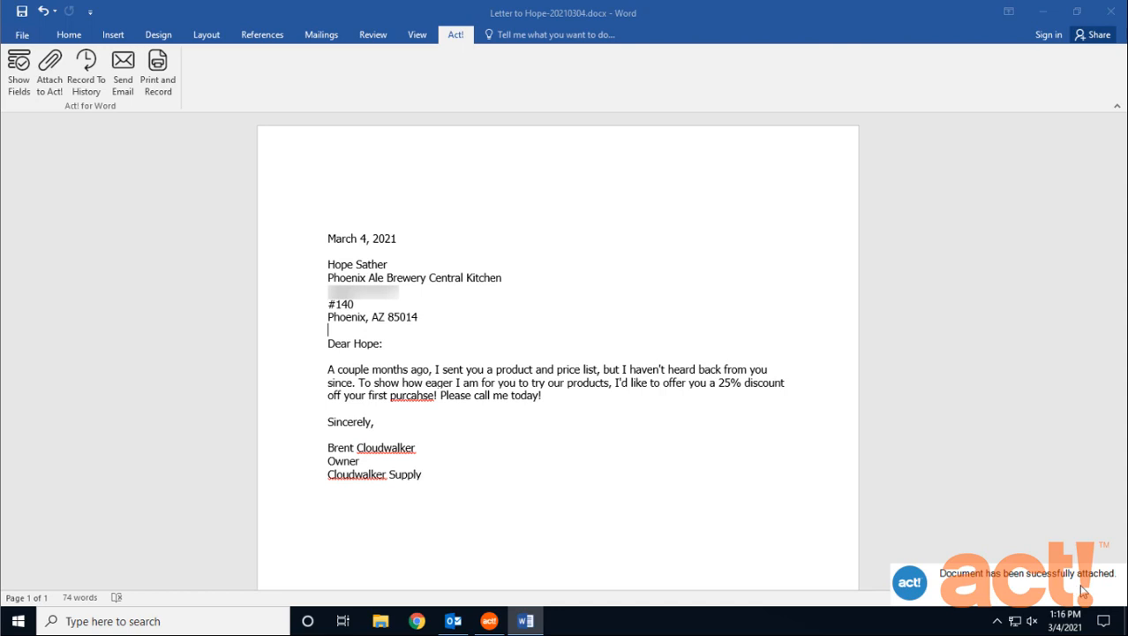
# Confirm Letter to Hope-20210304.docx appears in Hope's Documents tab and reopen it.
pyautogui.click(487, 621)
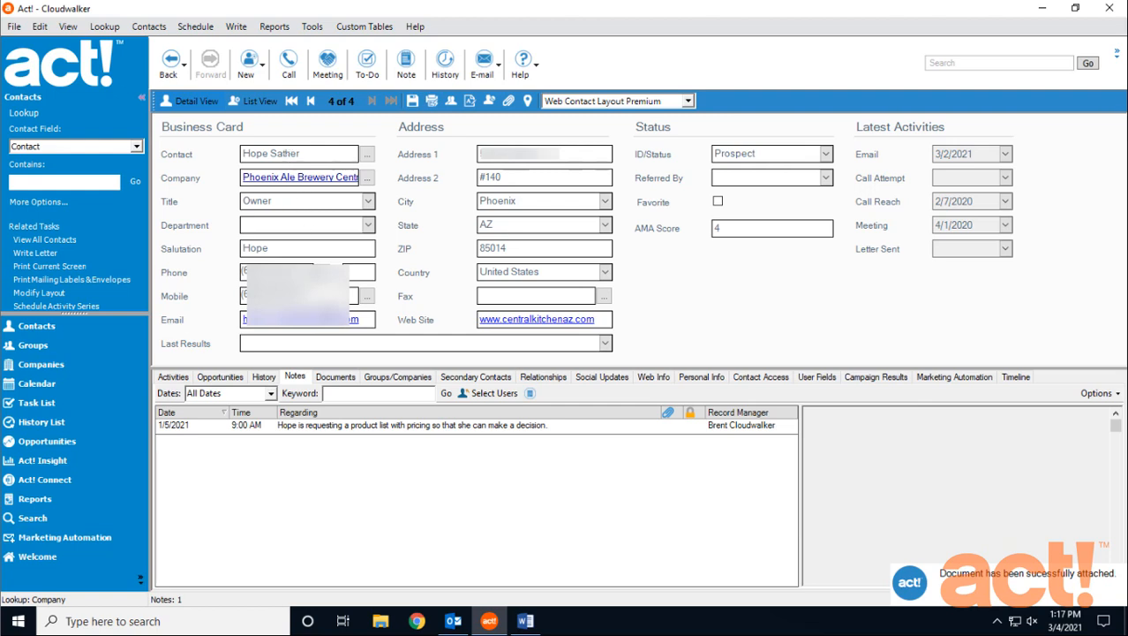
pyautogui.click(336, 376)
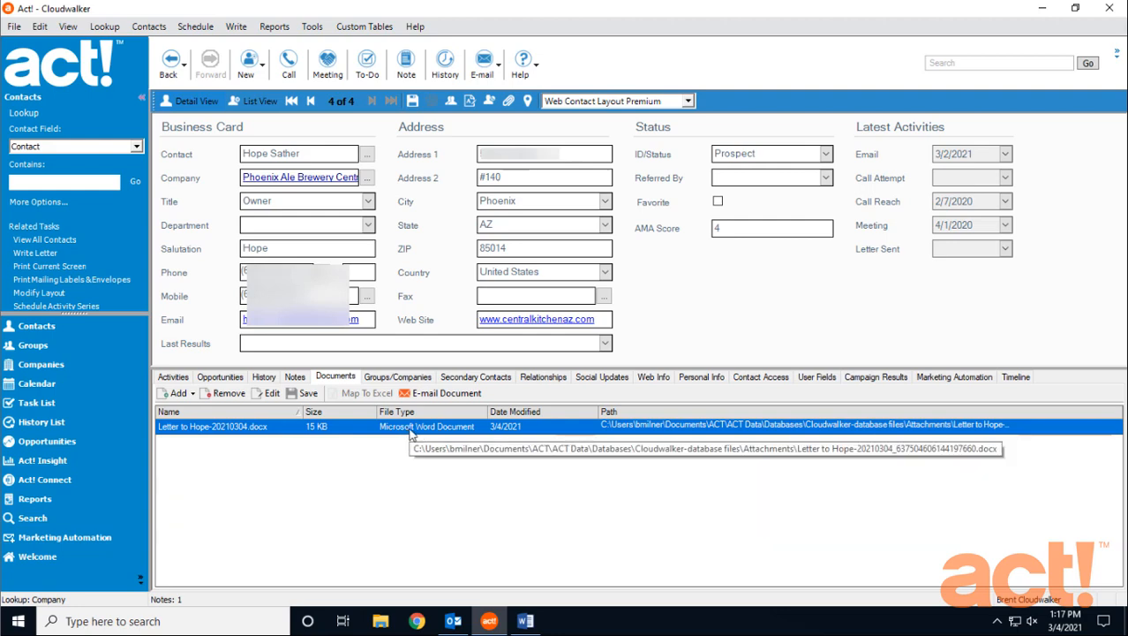
pyautogui.doubleClick(212, 425)
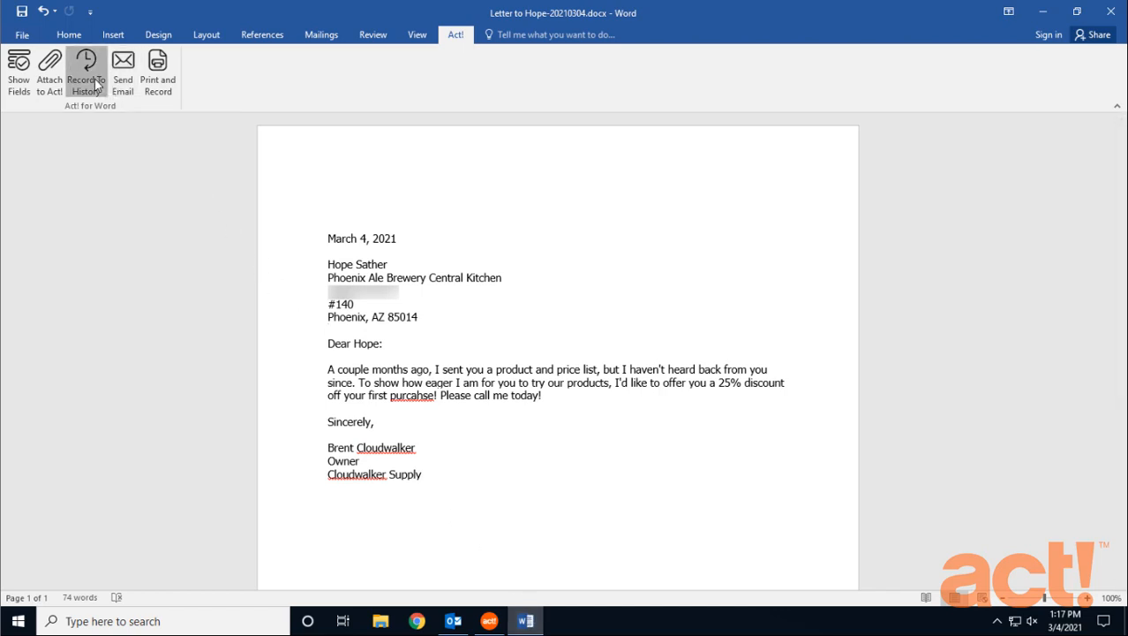
# Record the letter to history regarding 'Discount Offer for Hope'.
pyautogui.click(85, 74)
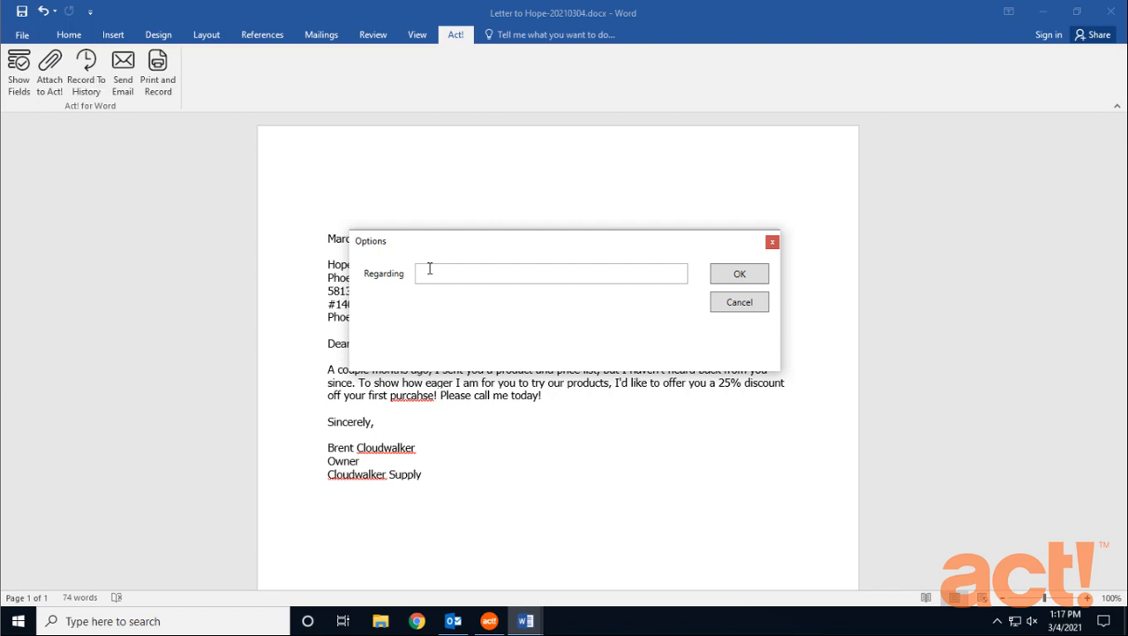
pyautogui.write('Discount Offer')
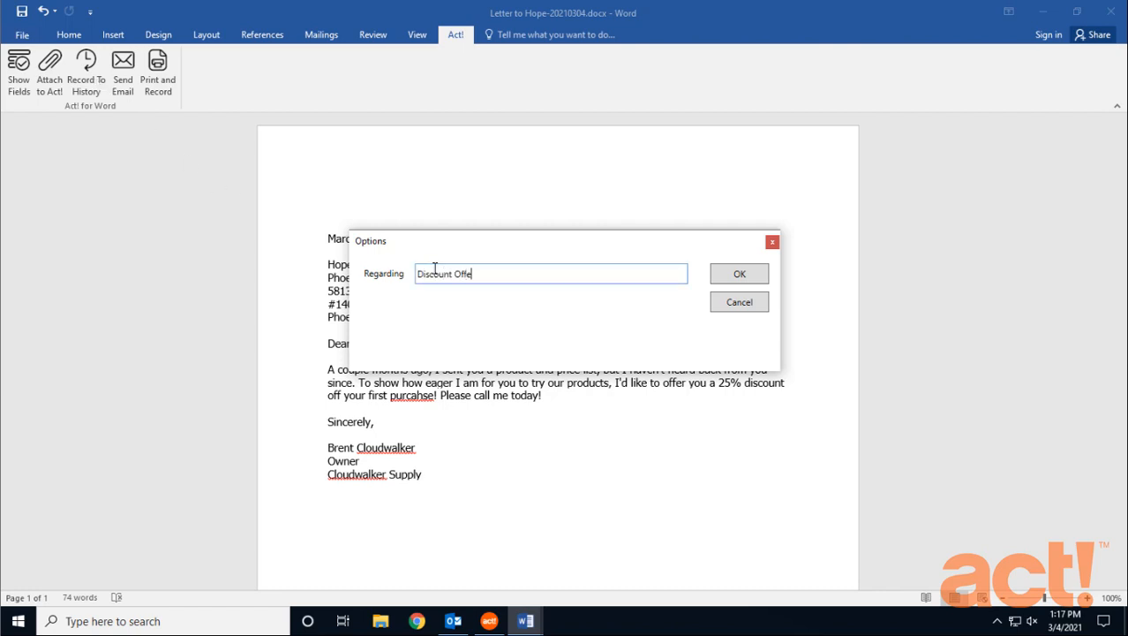
pyautogui.write('r for Hope')
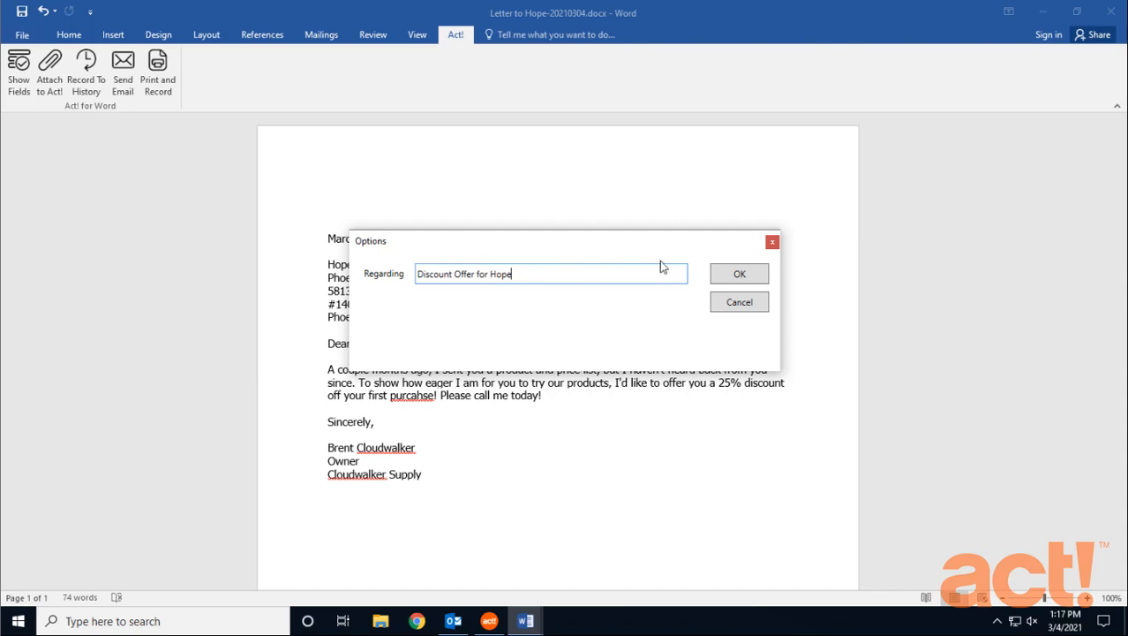
pyautogui.click(738, 271)
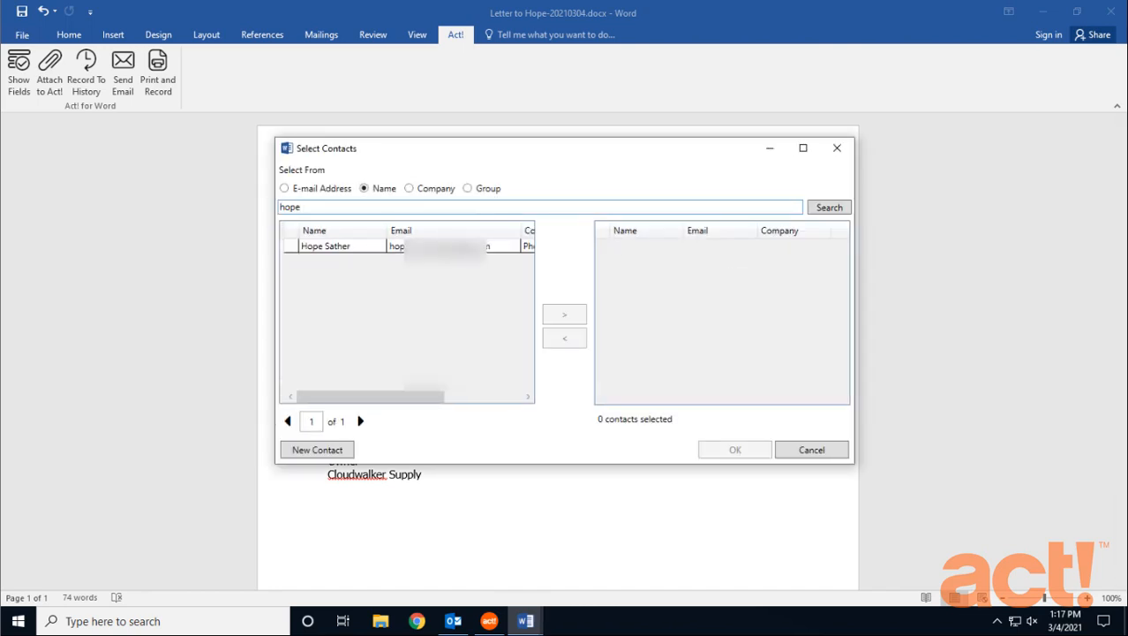
pyautogui.click(564, 315)
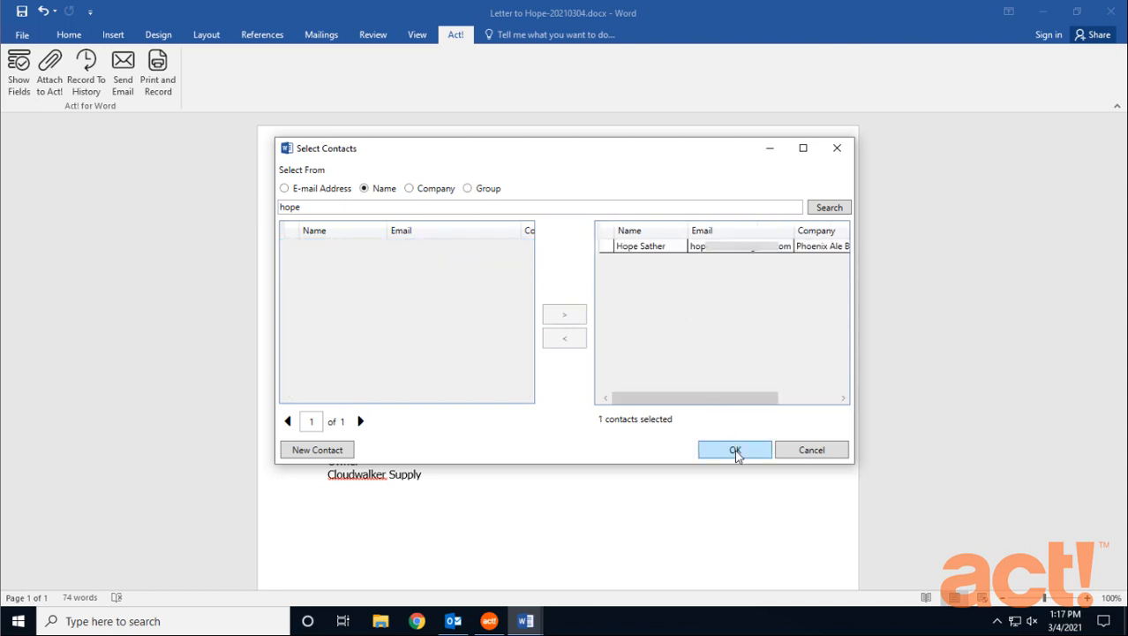
pyautogui.click(734, 450)
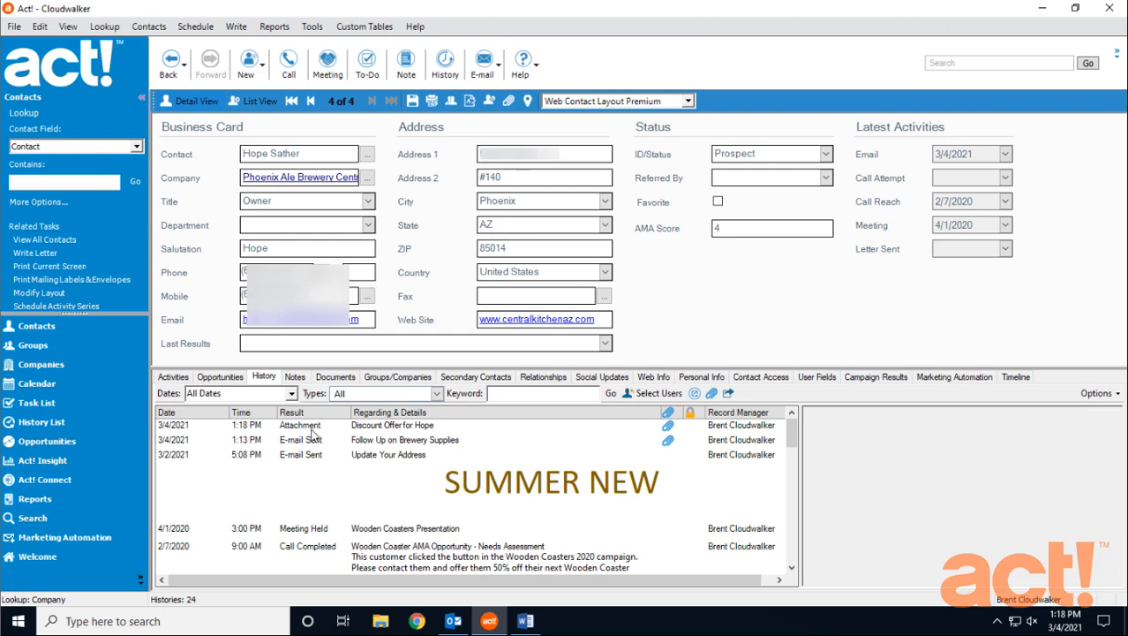
pyautogui.click(392, 423)
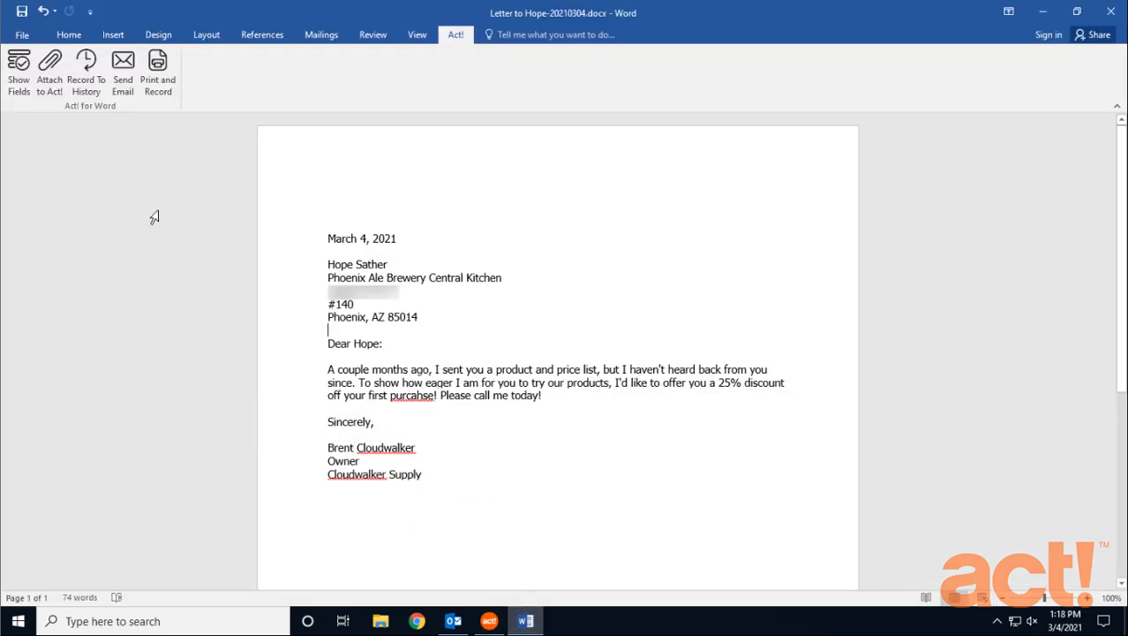
pyautogui.moveTo(124, 74)
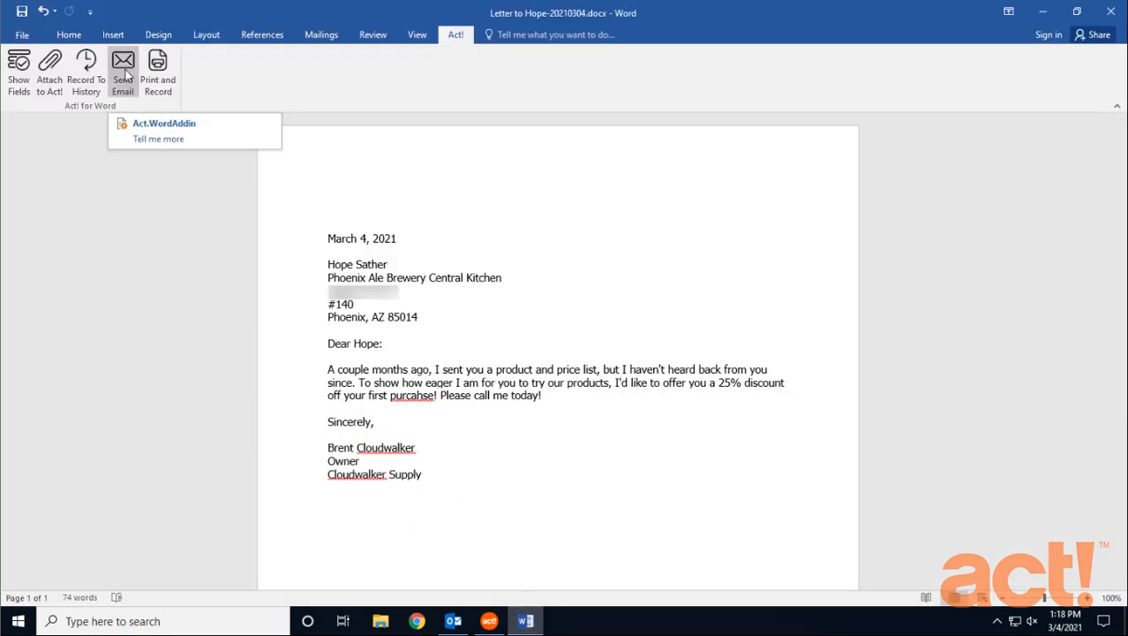
# Email the letter in the message body with the subject 'Welcome to Cloudwalker'.
pyautogui.click(124, 74)
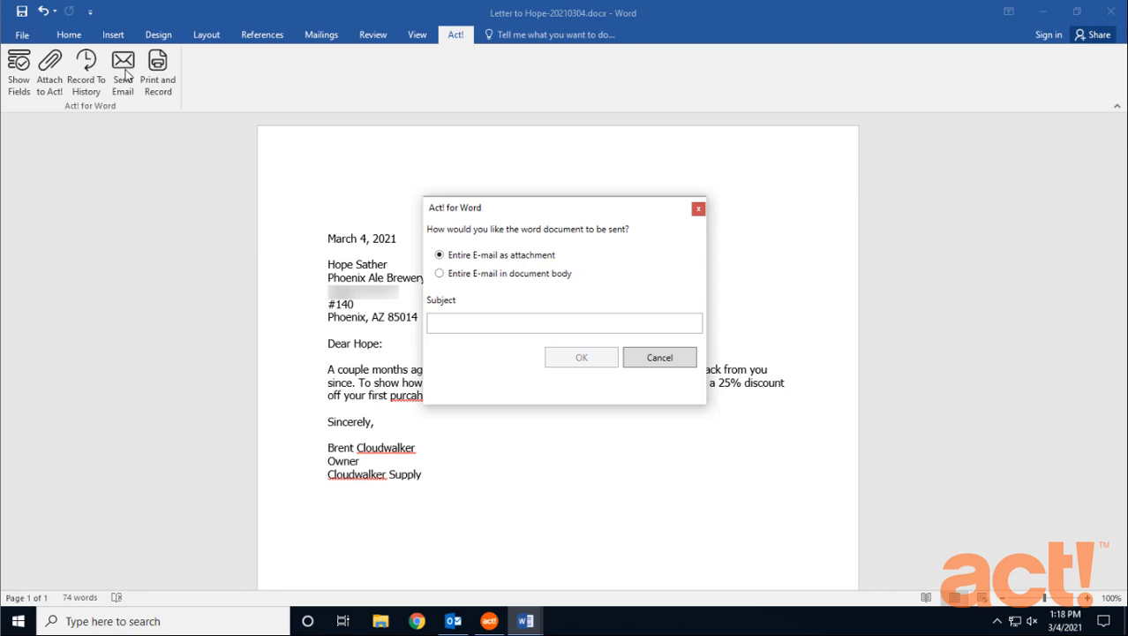
pyautogui.moveTo(551, 268)
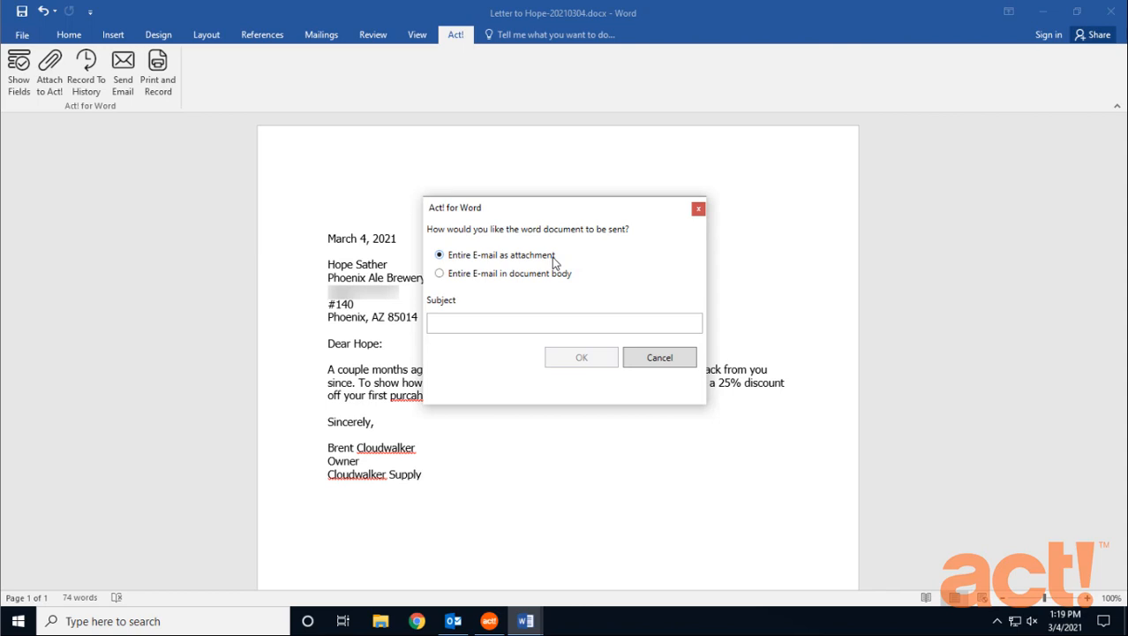
pyautogui.moveTo(529, 282)
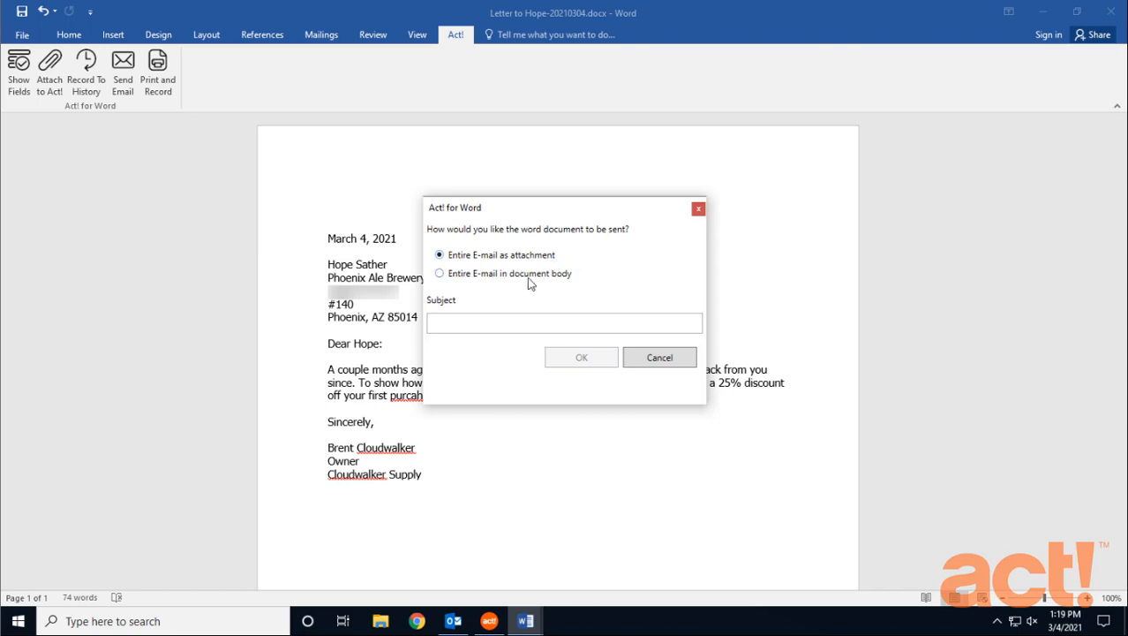
pyautogui.click(440, 272)
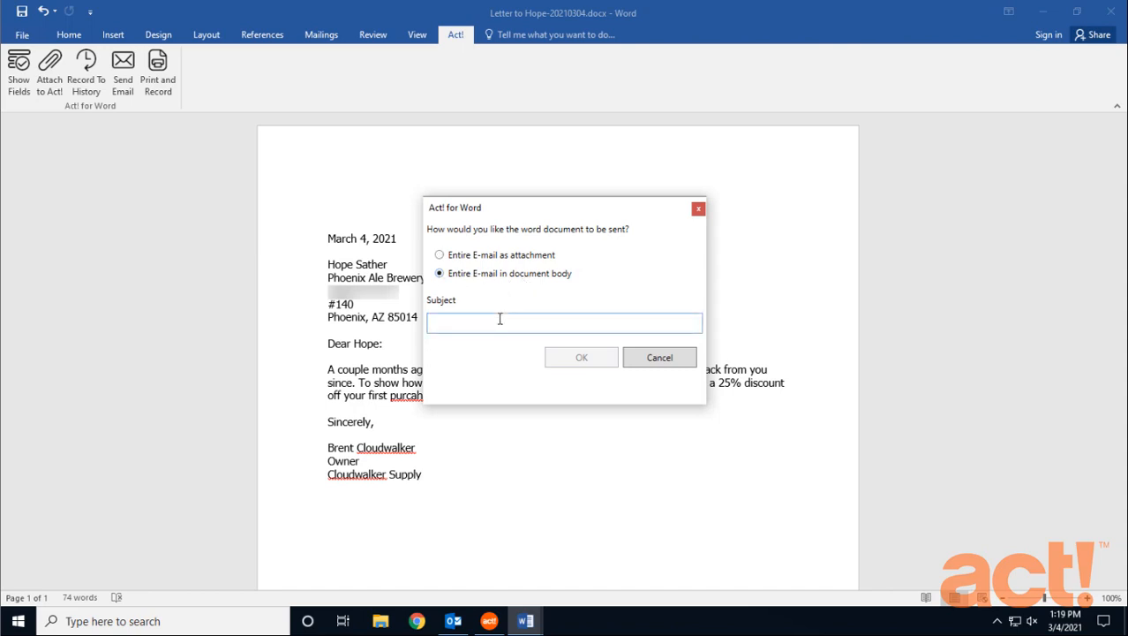
pyautogui.write('Welcome to')
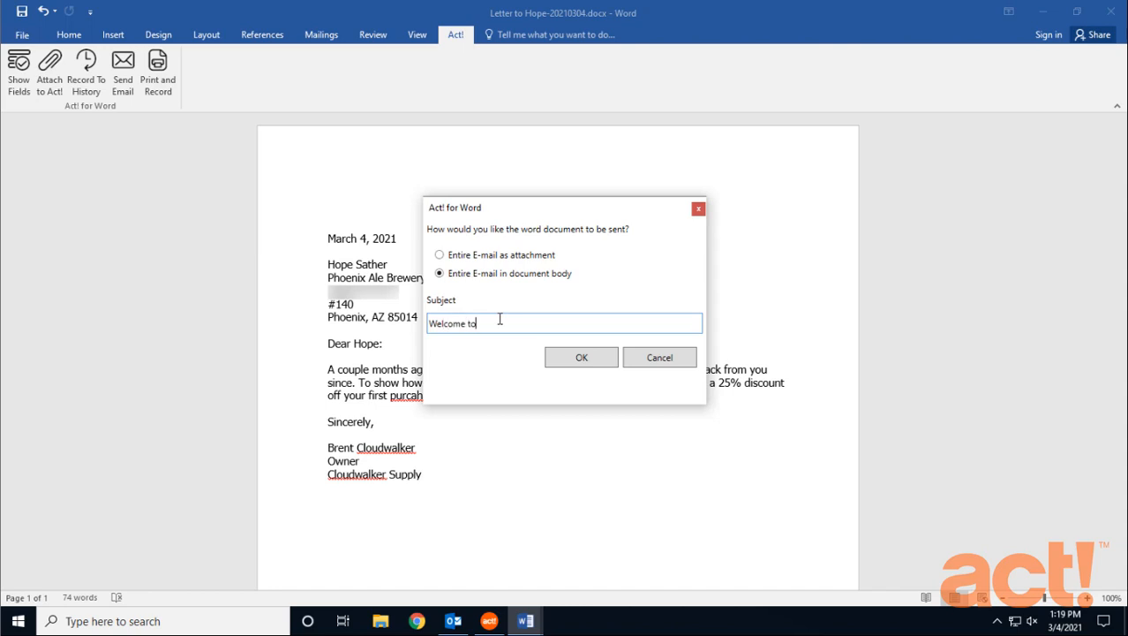
pyautogui.write('Cloudwalker')
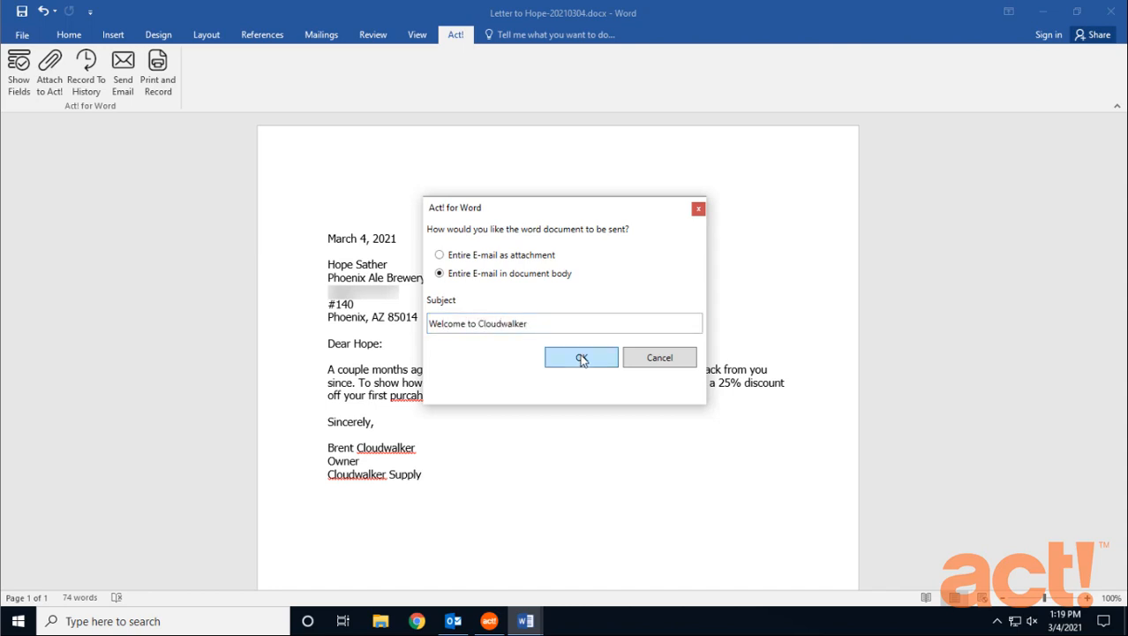
pyautogui.click(581, 356)
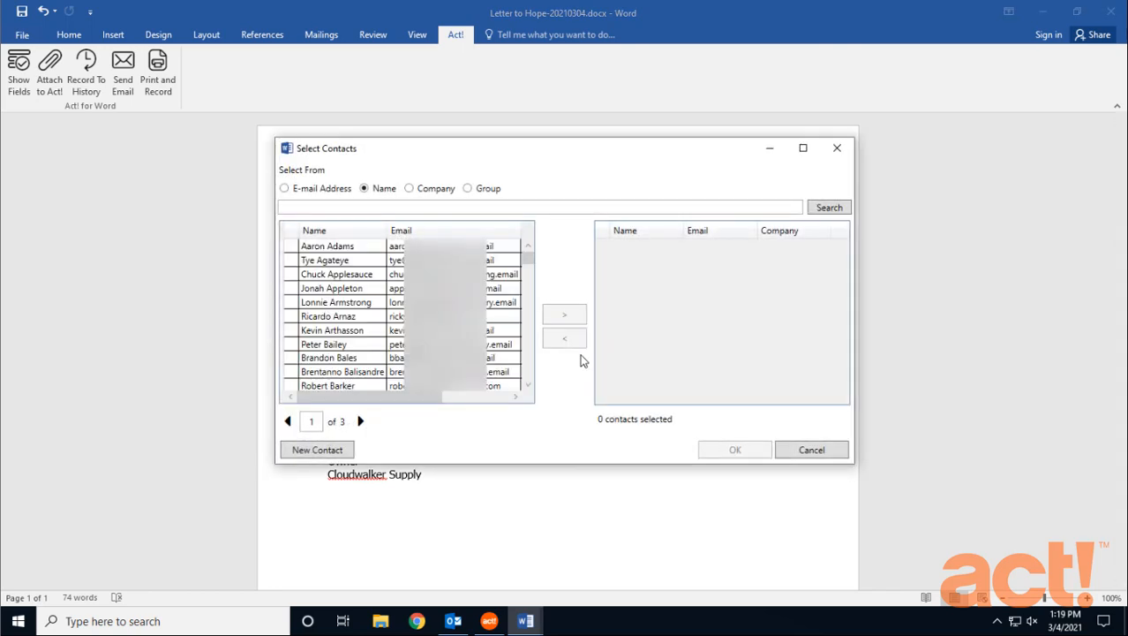
pyautogui.write('hope')
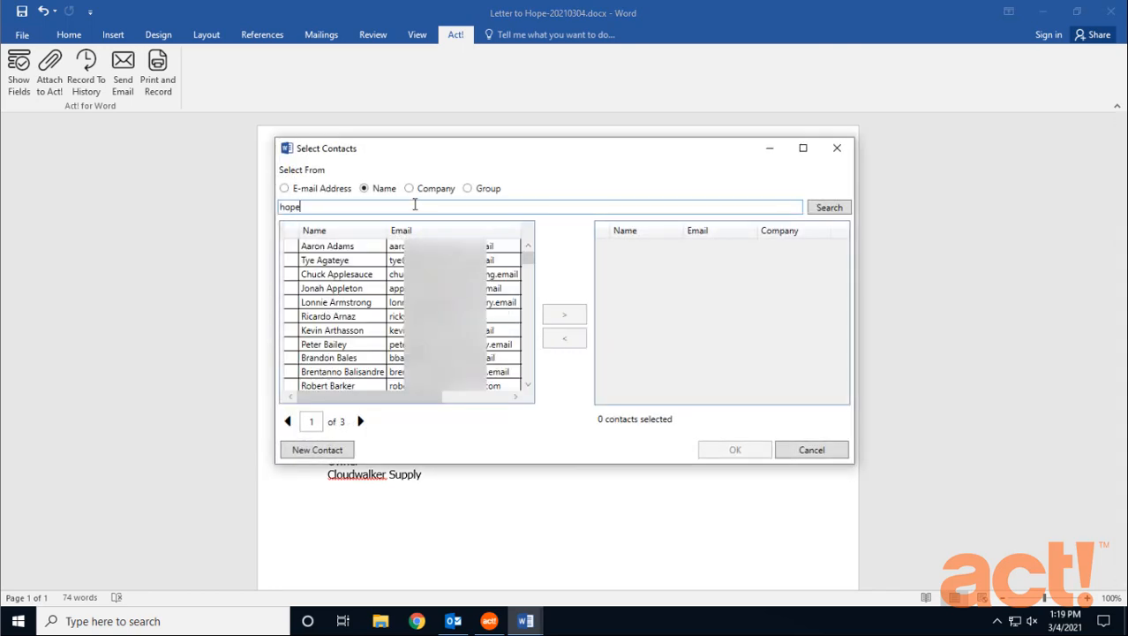
pyautogui.click(828, 207)
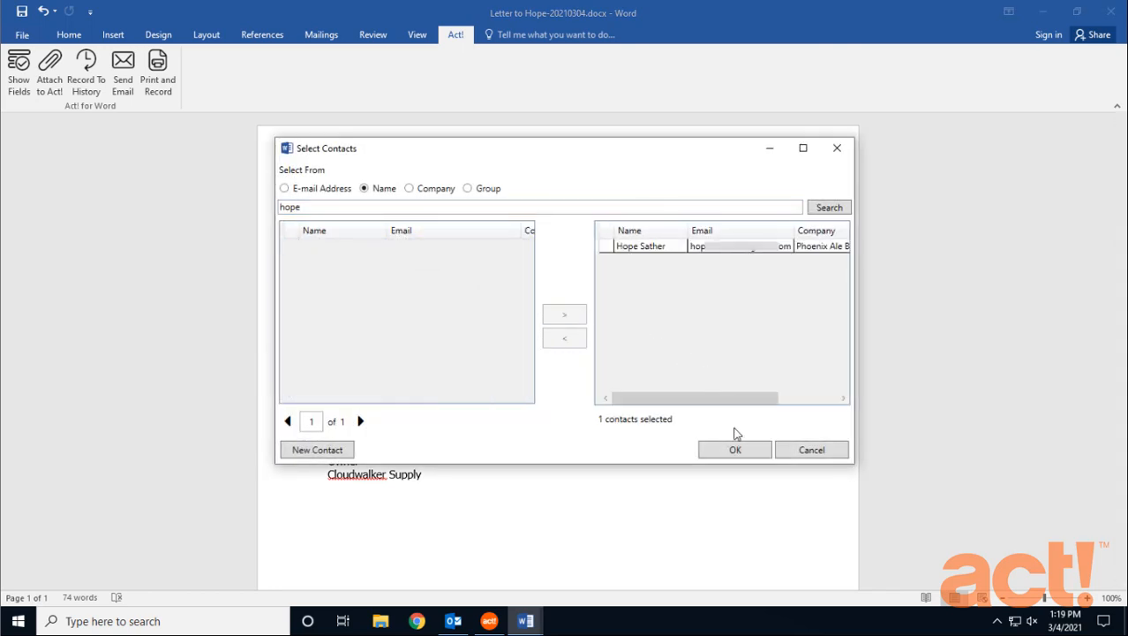
pyautogui.click(734, 451)
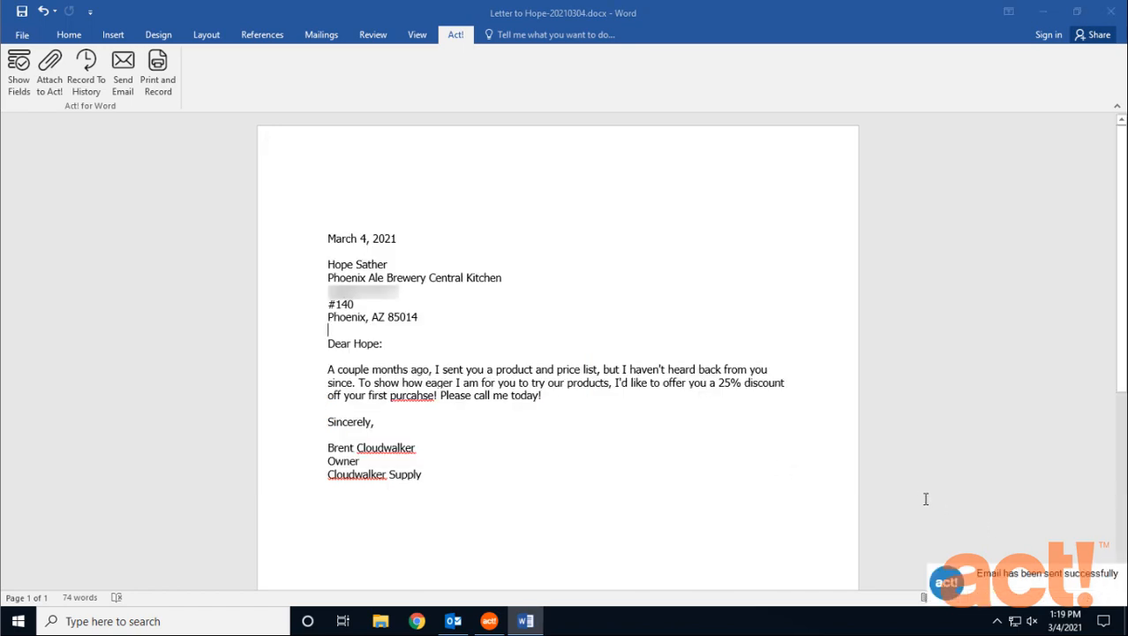
pyautogui.moveTo(452, 621)
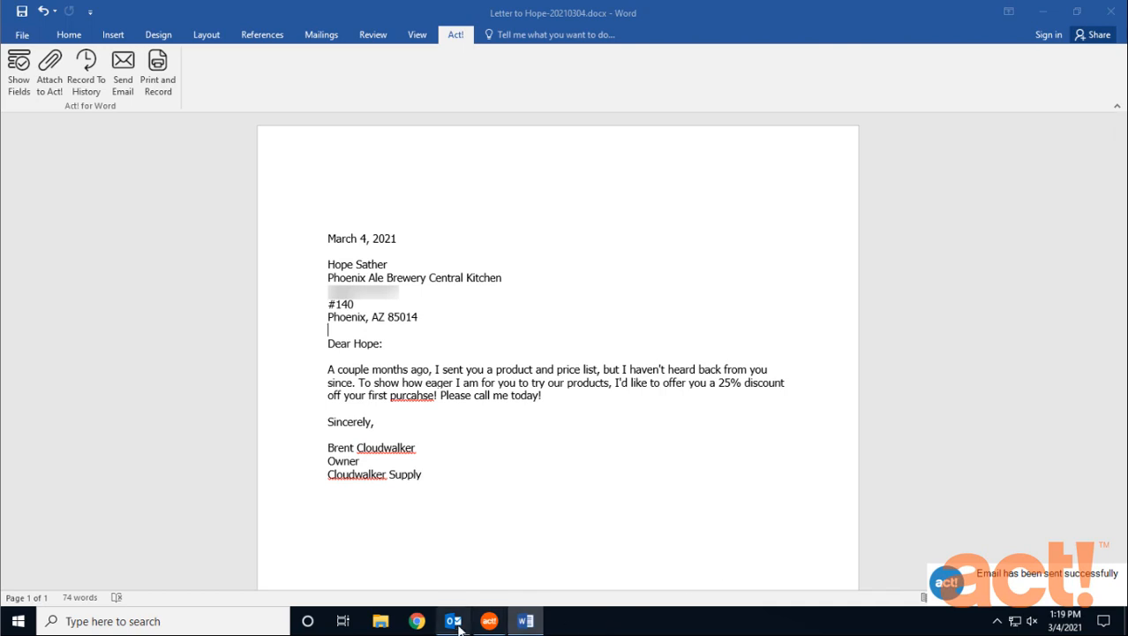
# View the sent Welcome to Cloudwalker message in Outlook's Sent Items, then return to the Word letter.
pyautogui.click(452, 621)
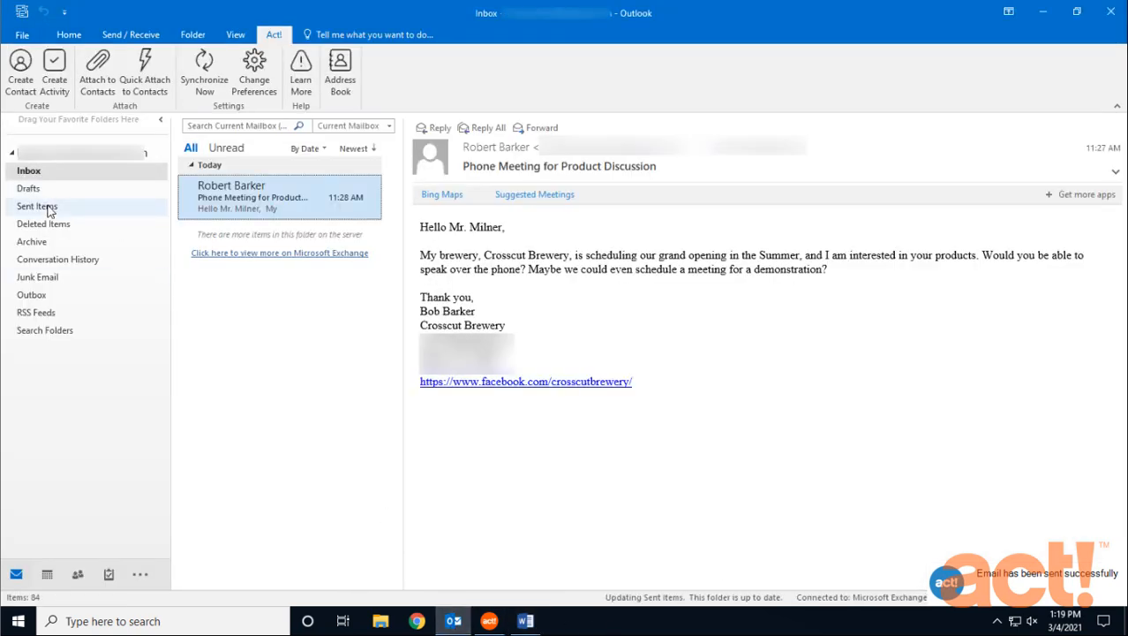
pyautogui.click(39, 205)
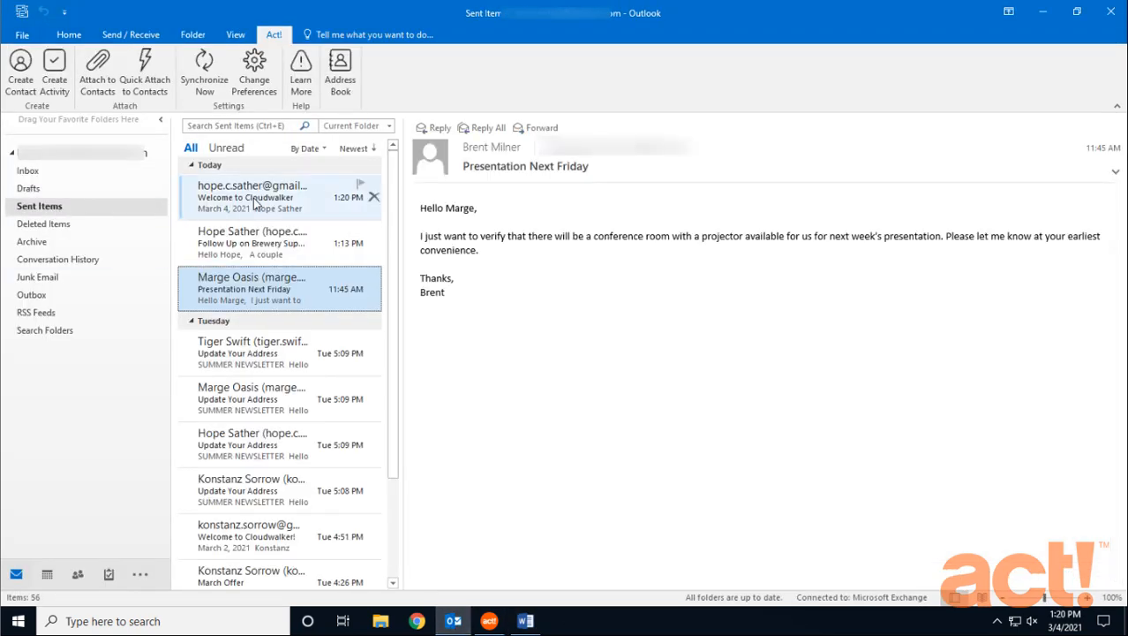
pyautogui.click(251, 196)
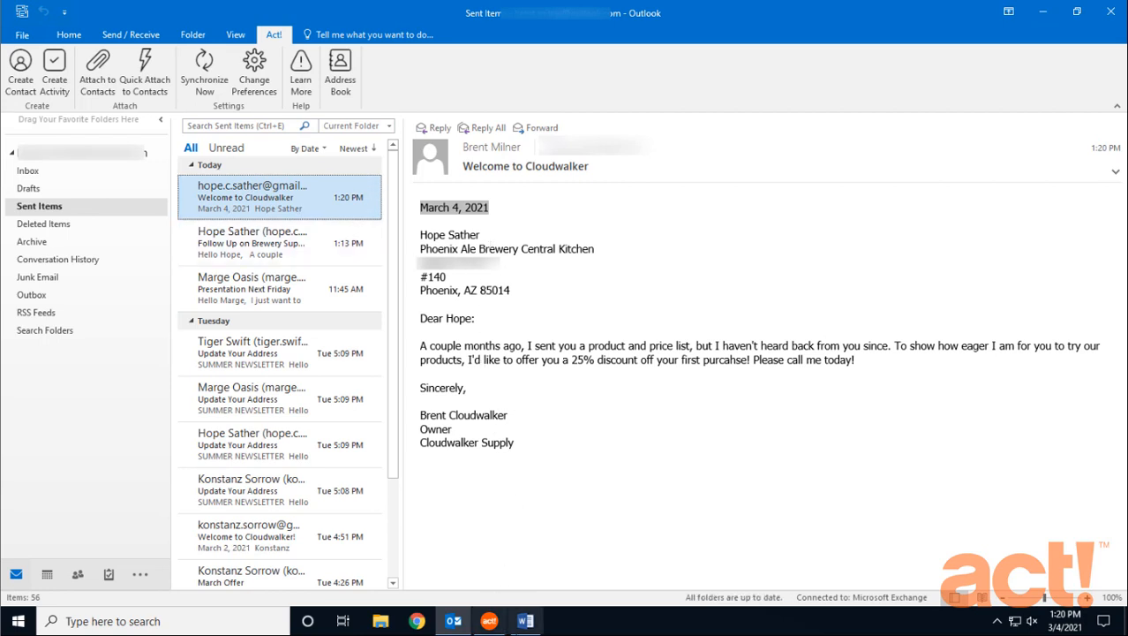
pyautogui.click(526, 622)
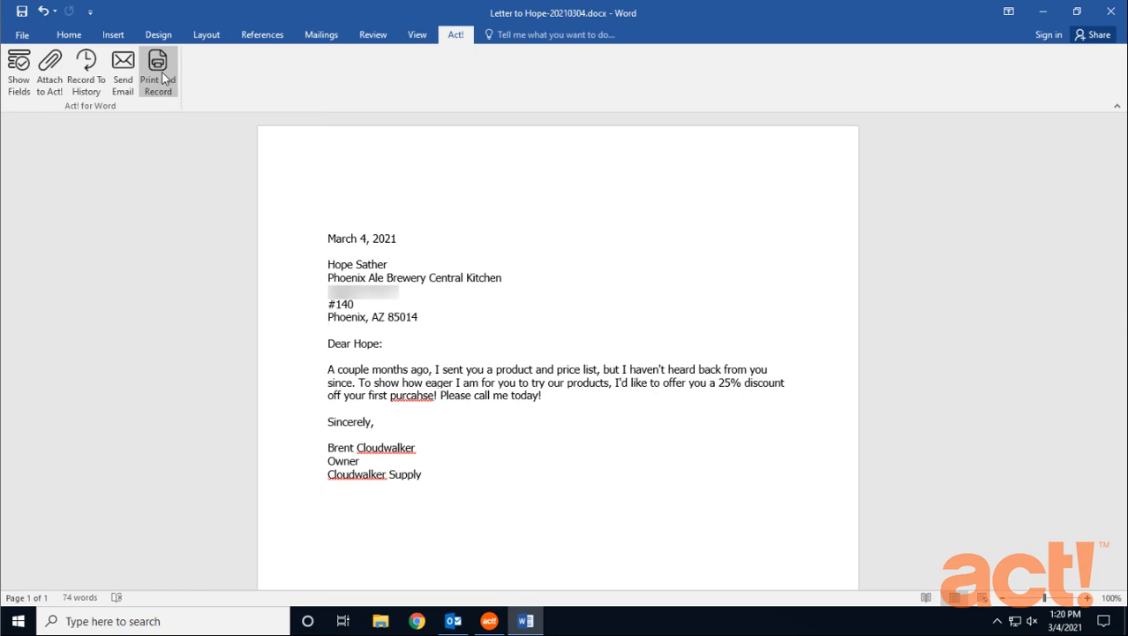
# Print and Record the letter, saving the output as a PDF named Letter to Hope.
pyautogui.click(157, 70)
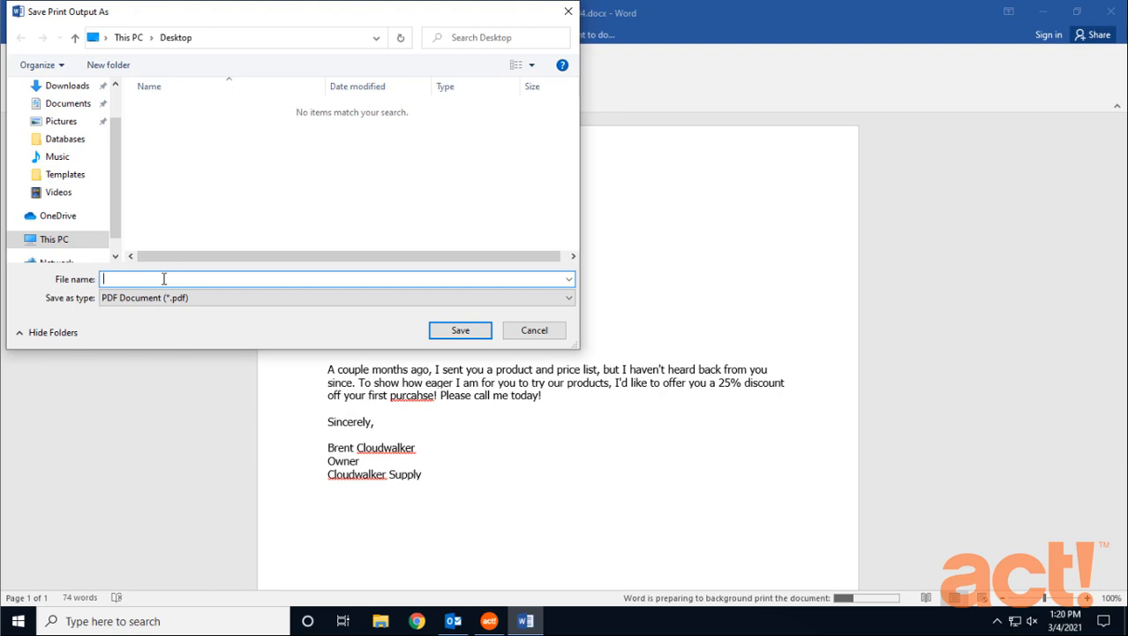
pyautogui.write('Letter to Hope')
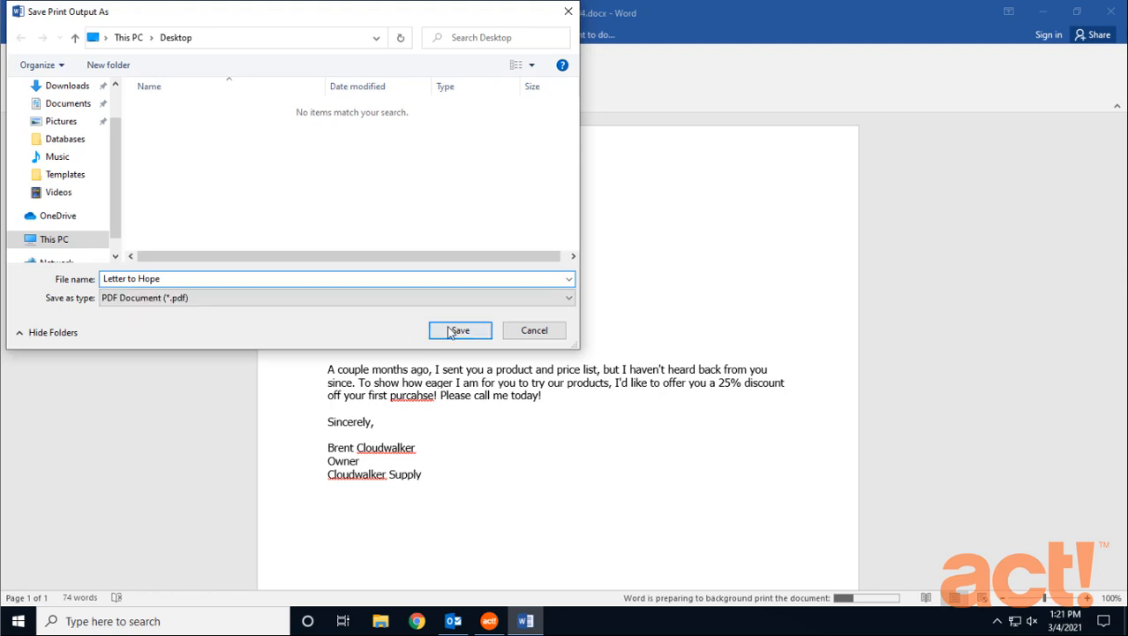
pyautogui.click(459, 330)
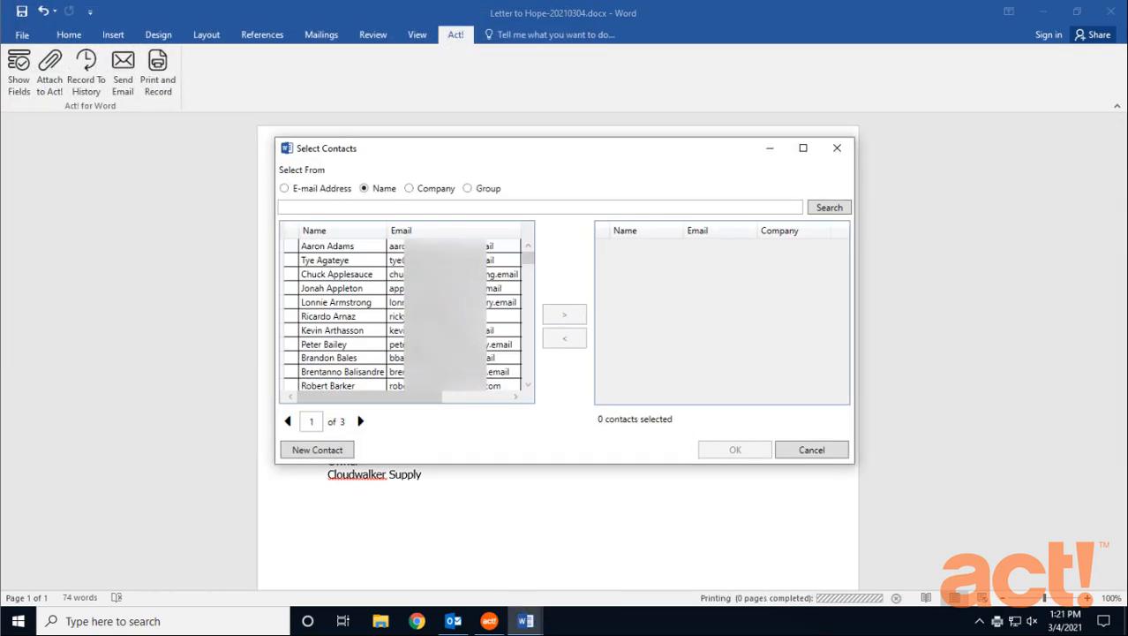
pyautogui.moveTo(445, 230)
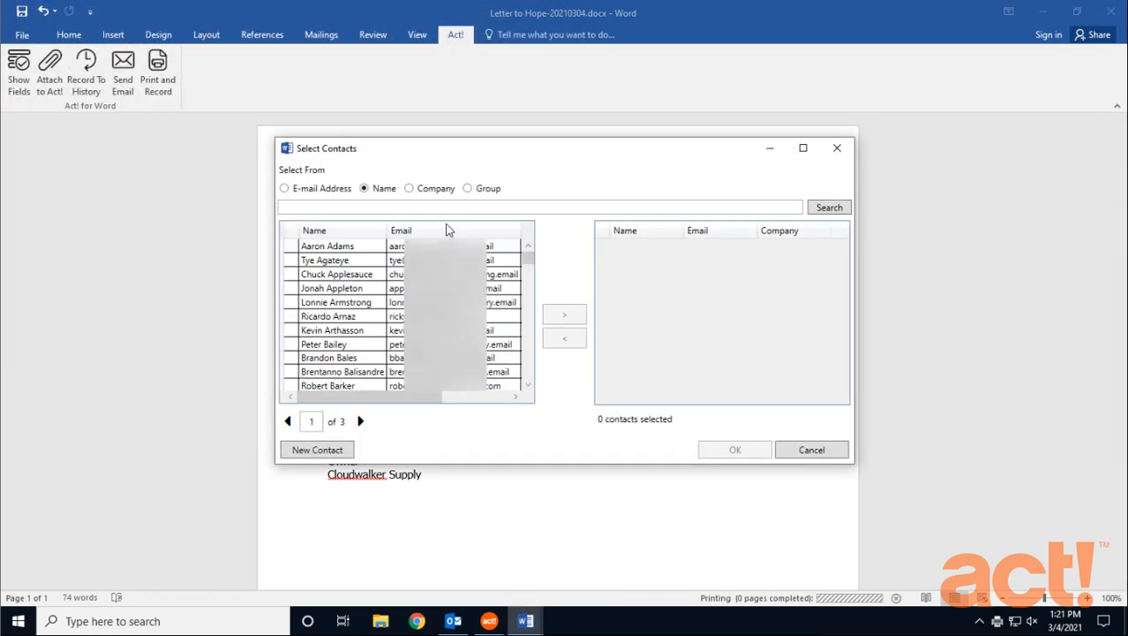
pyautogui.write('hope')
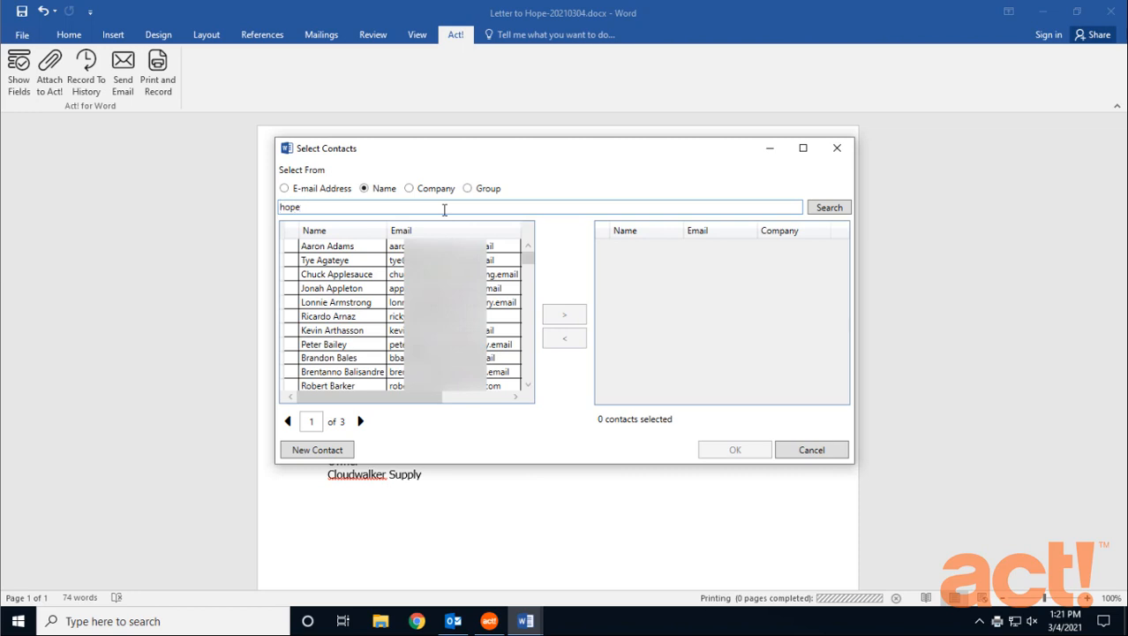
pyautogui.click(828, 206)
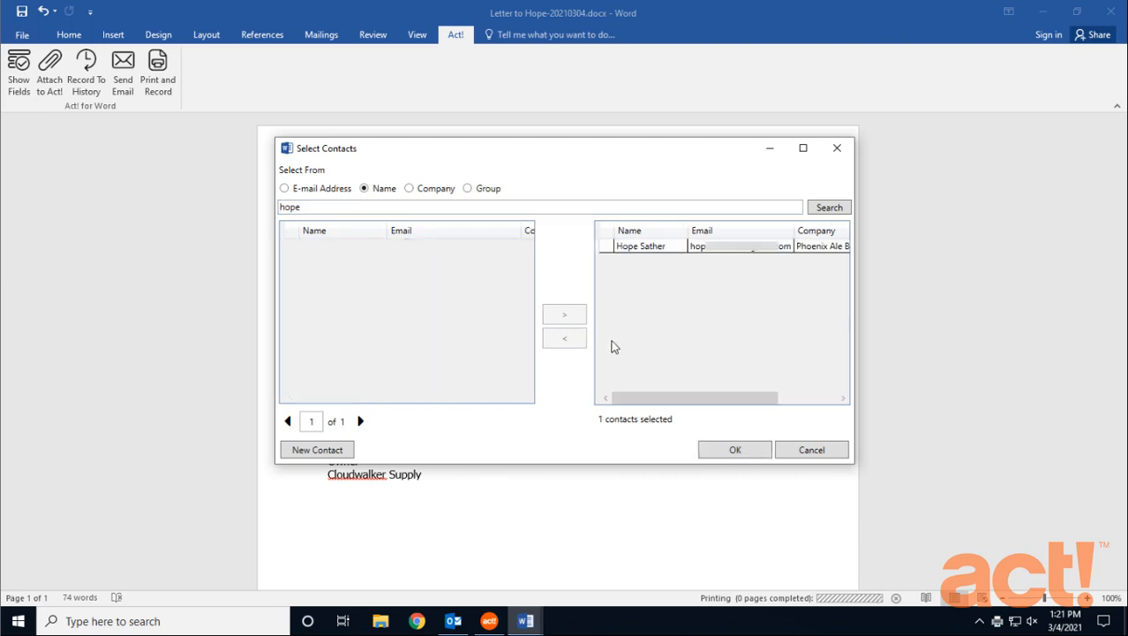
pyautogui.click(734, 450)
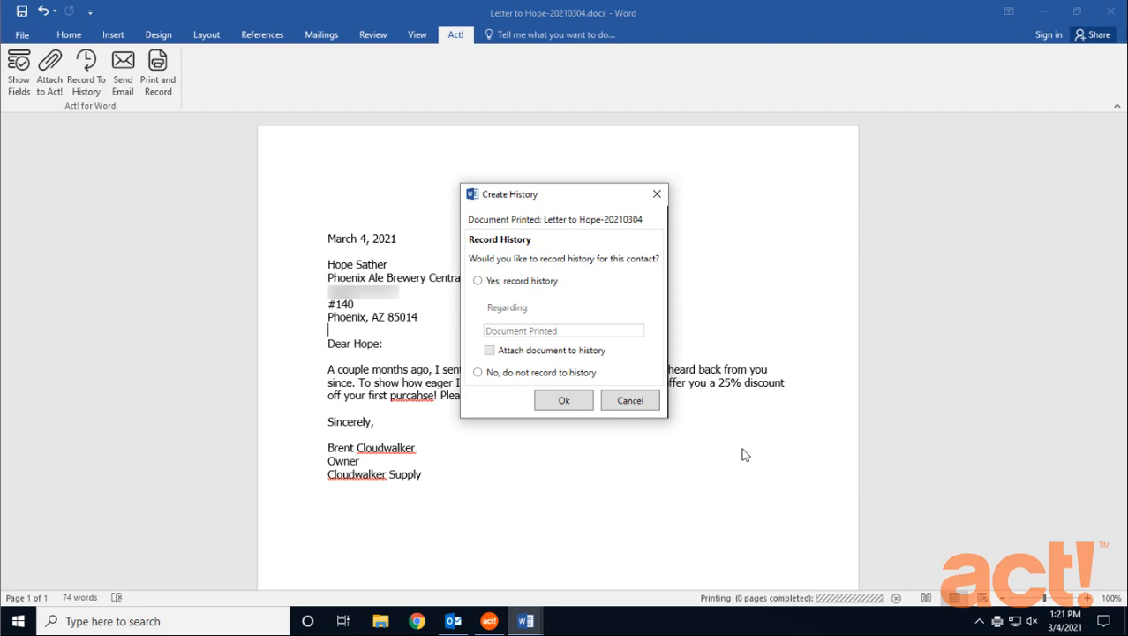
pyautogui.moveTo(696, 402)
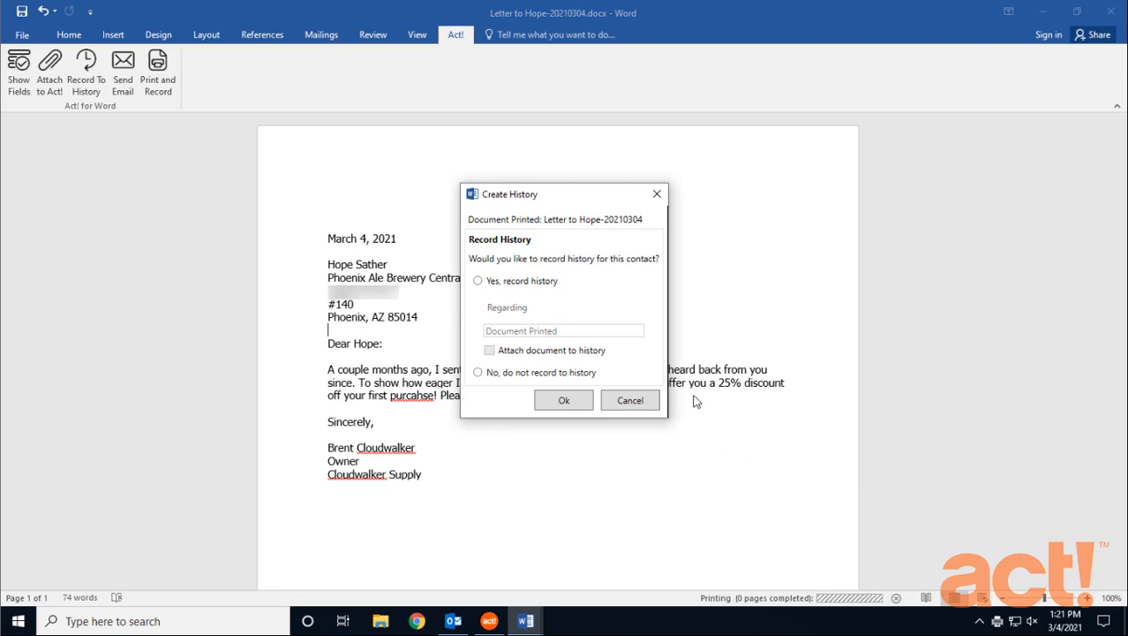
pyautogui.click(476, 281)
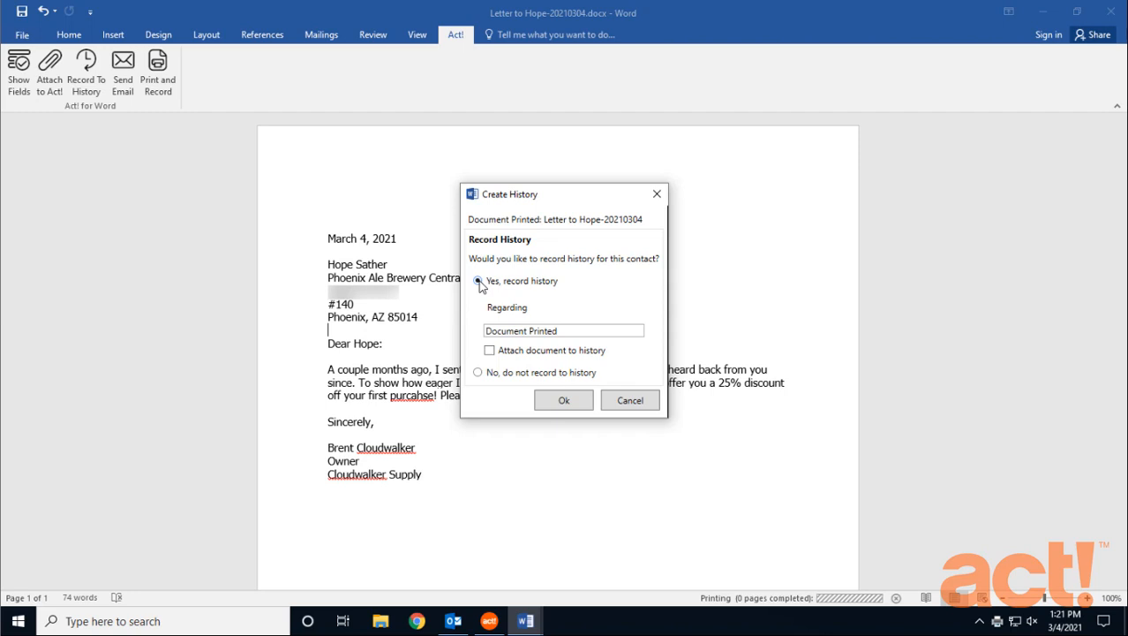
pyautogui.tripleClick(563, 331)
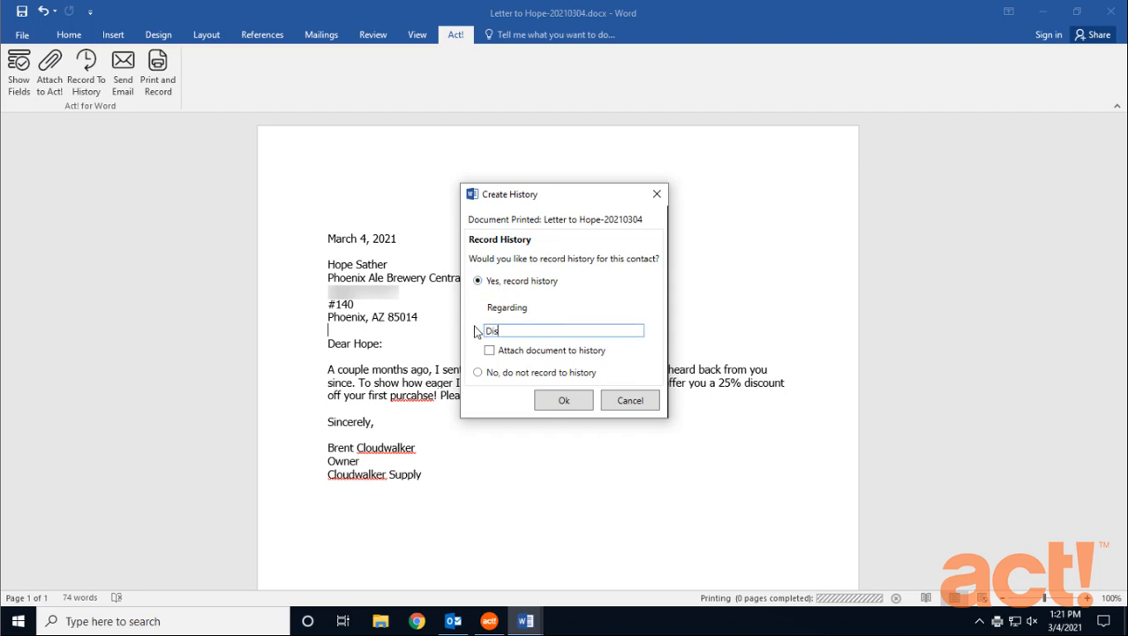
pyautogui.write('Discount Letter Sent to Hope')
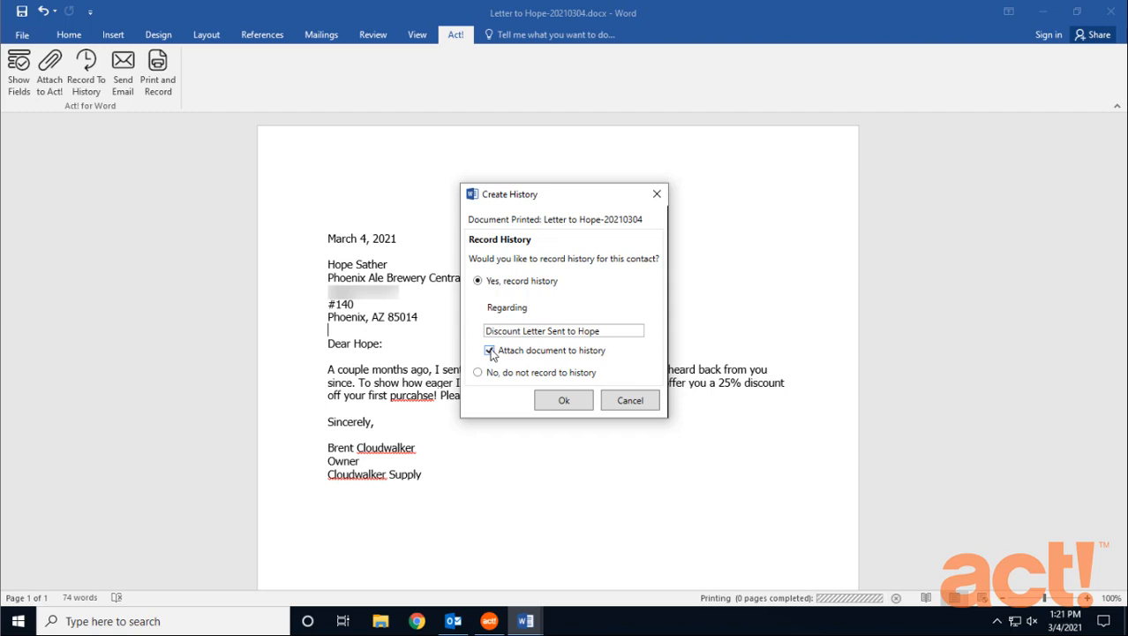
pyautogui.click(564, 399)
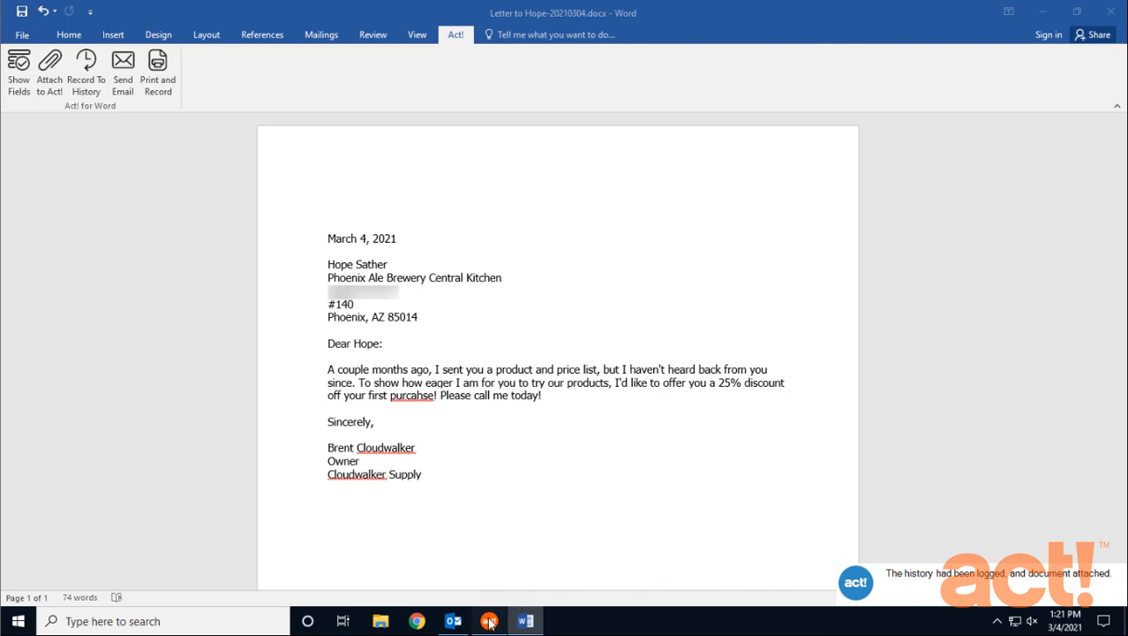
pyautogui.click(489, 621)
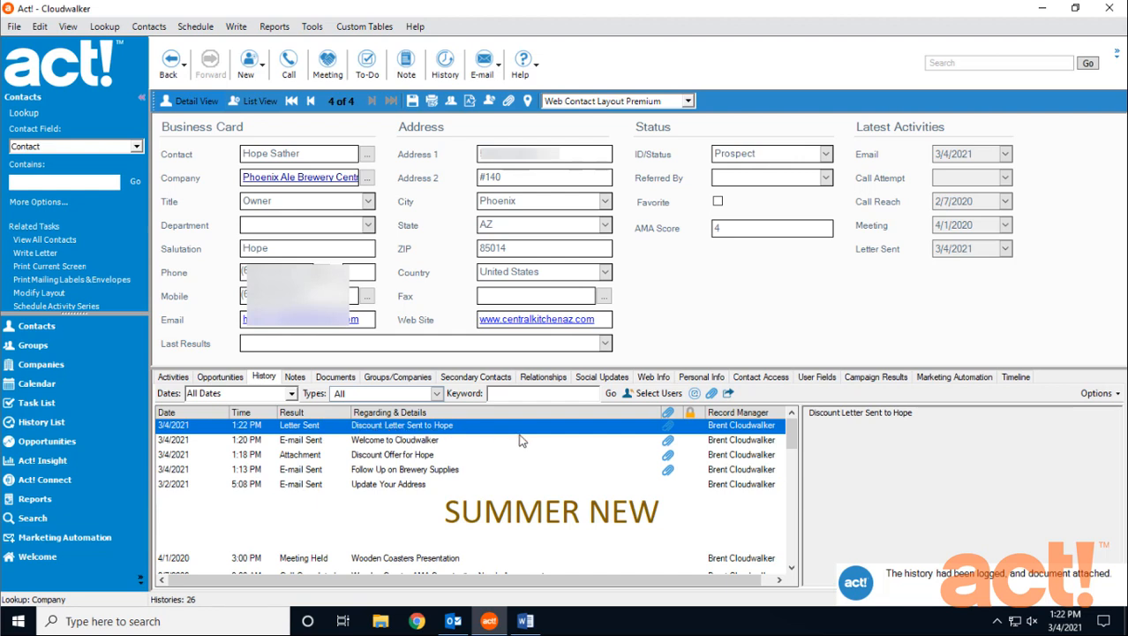
pyautogui.moveTo(669, 431)
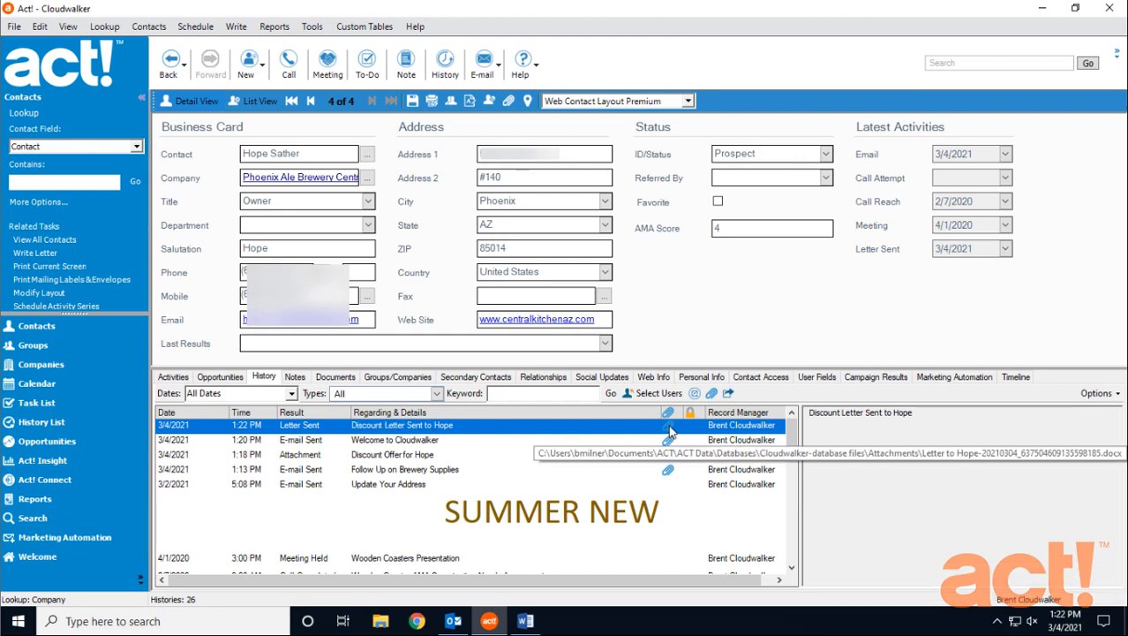